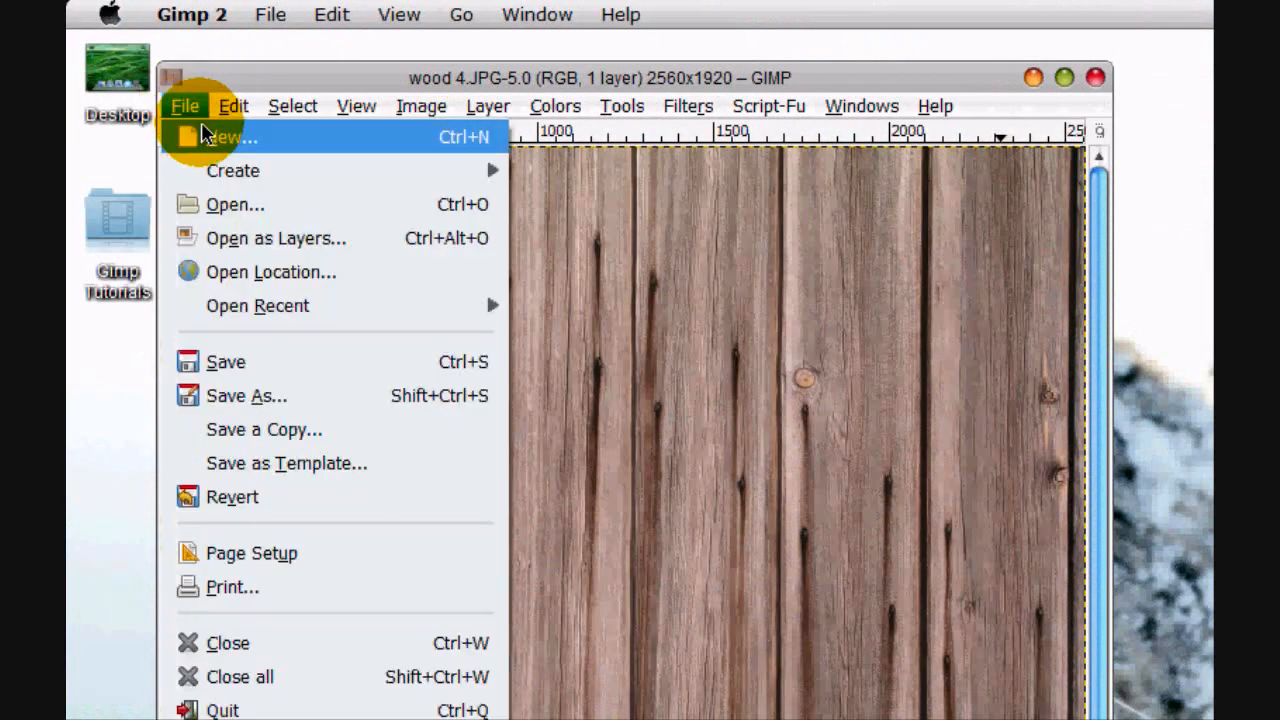
Create a new blank image 700 pixels wide by 500 pixels high
click(230, 136)
text(700)
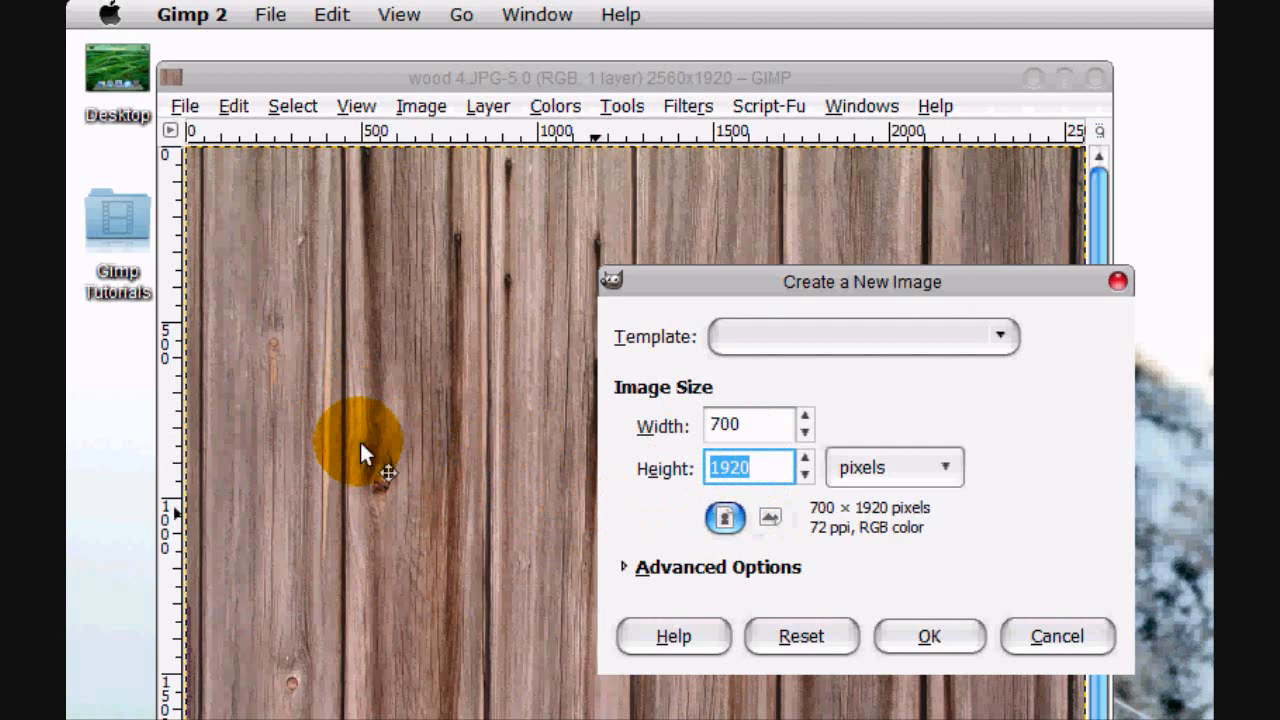
text(500)
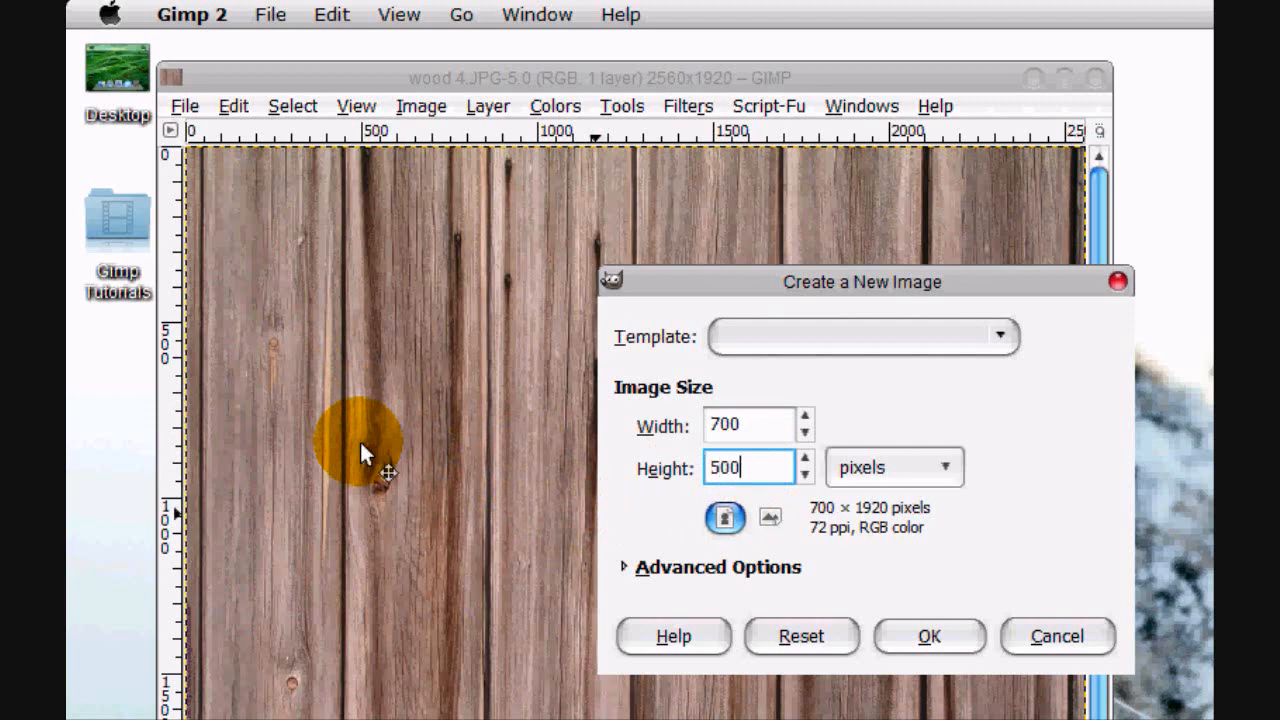
click(928, 636)
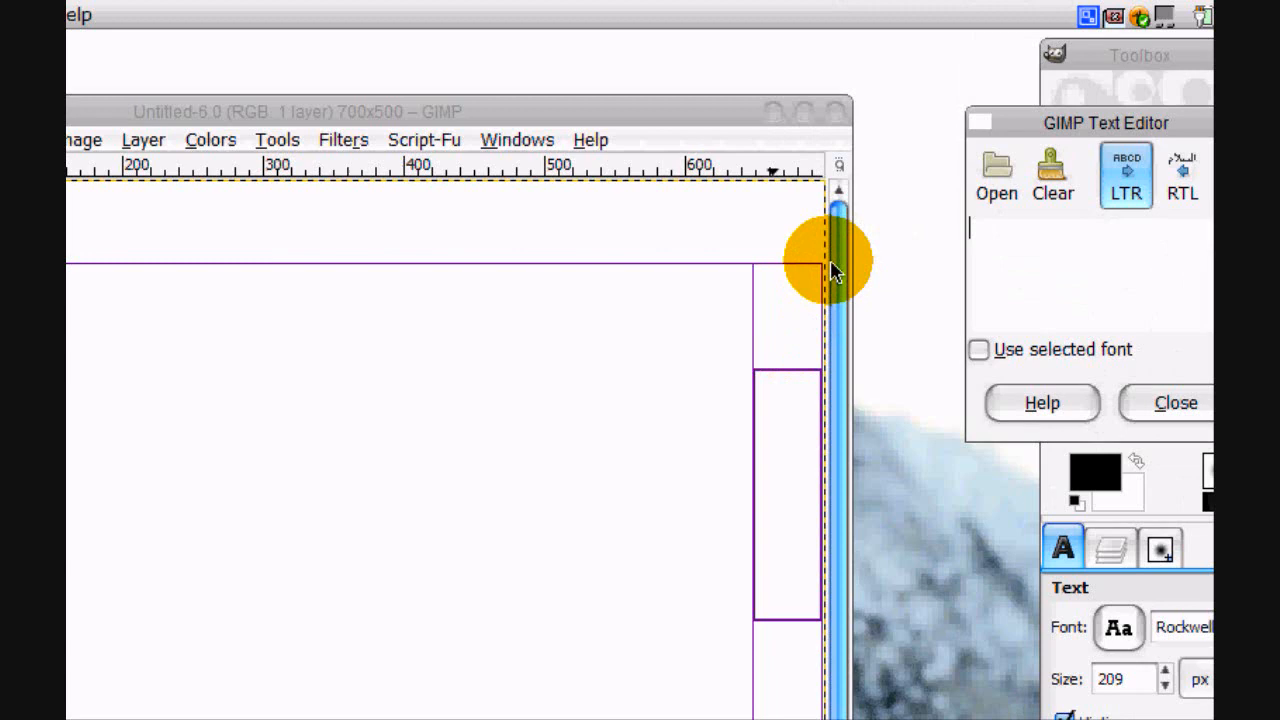
Write 'Wooden' in large grey Rockwell Bold and duplicate the text layer
text(Wo)
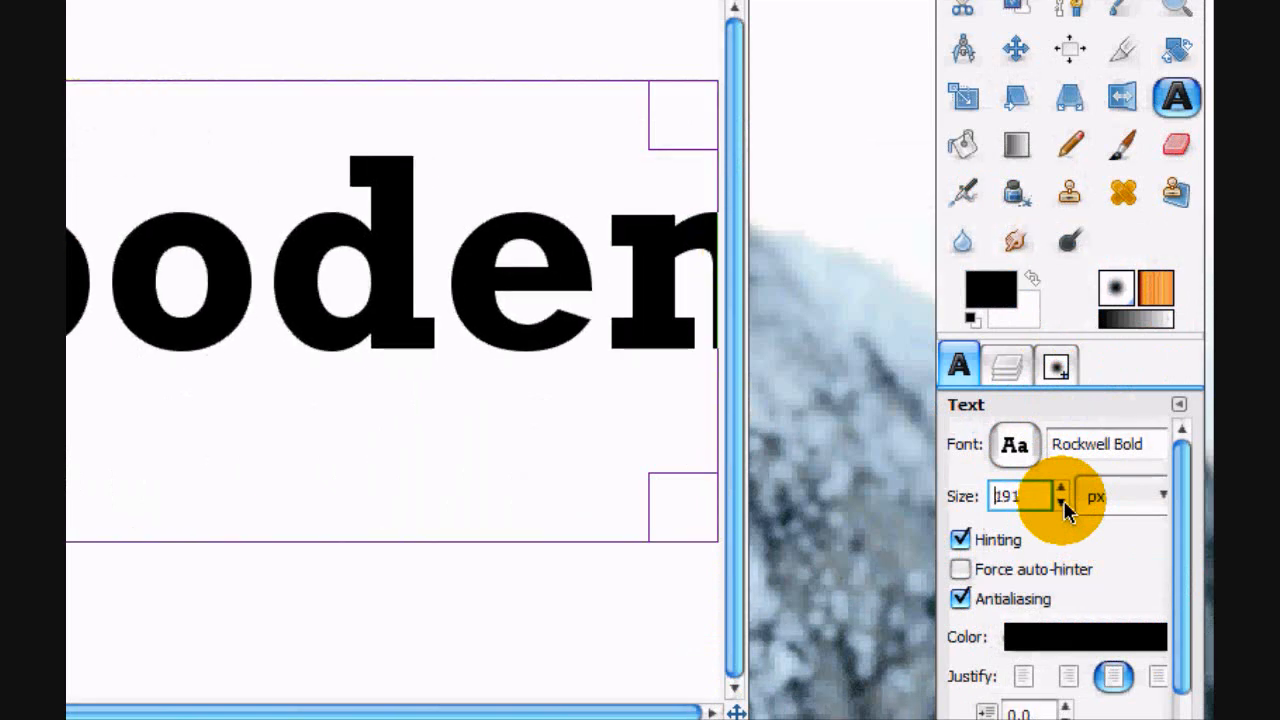
click(1060, 500)
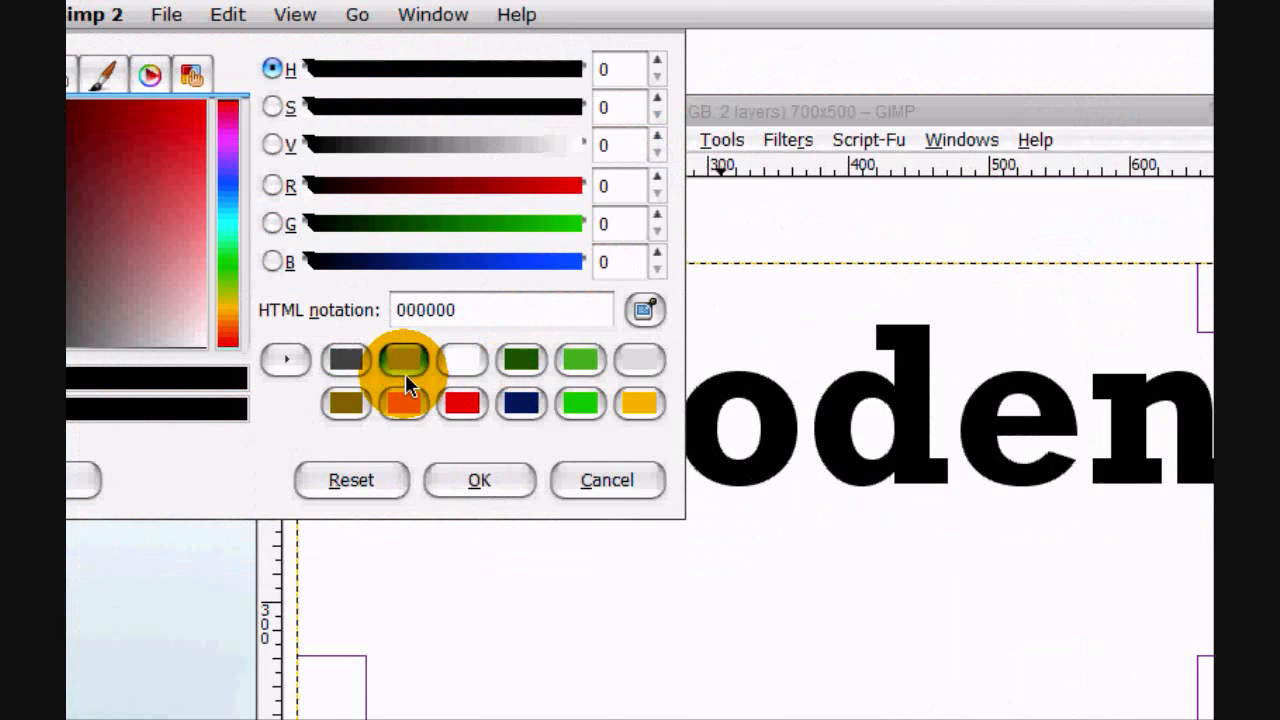
click(478, 480)
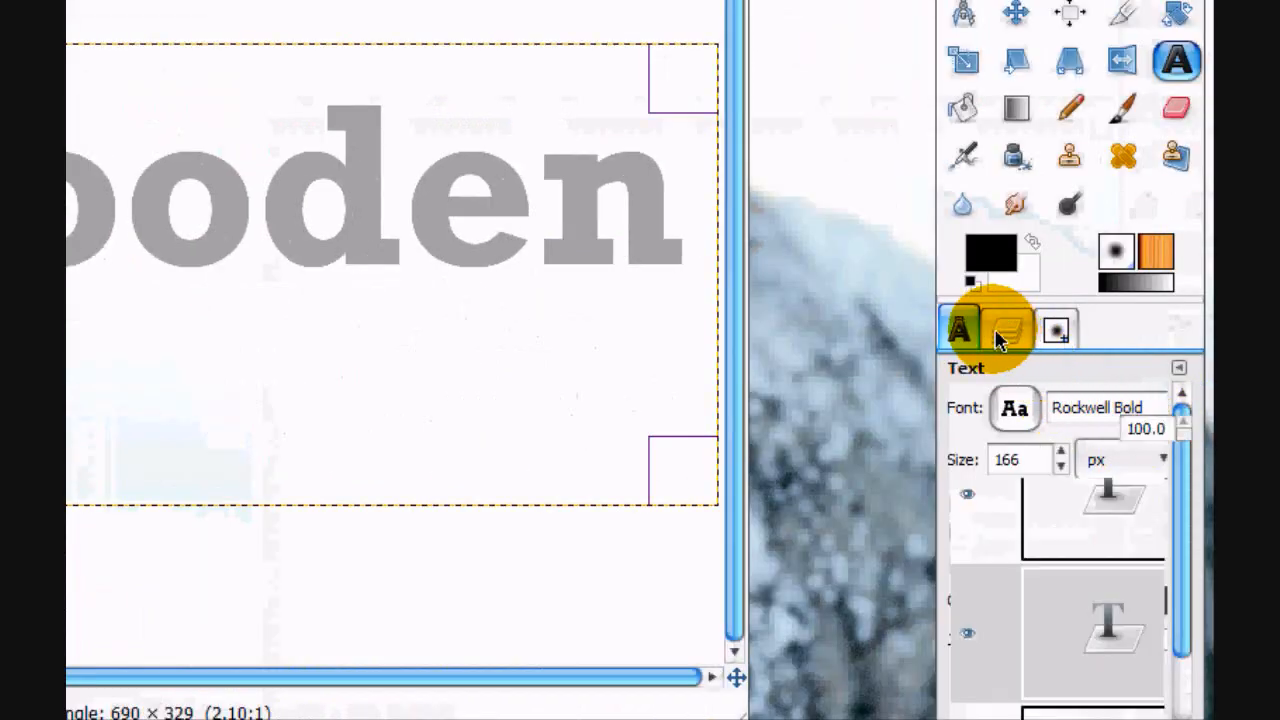
click(1000, 328)
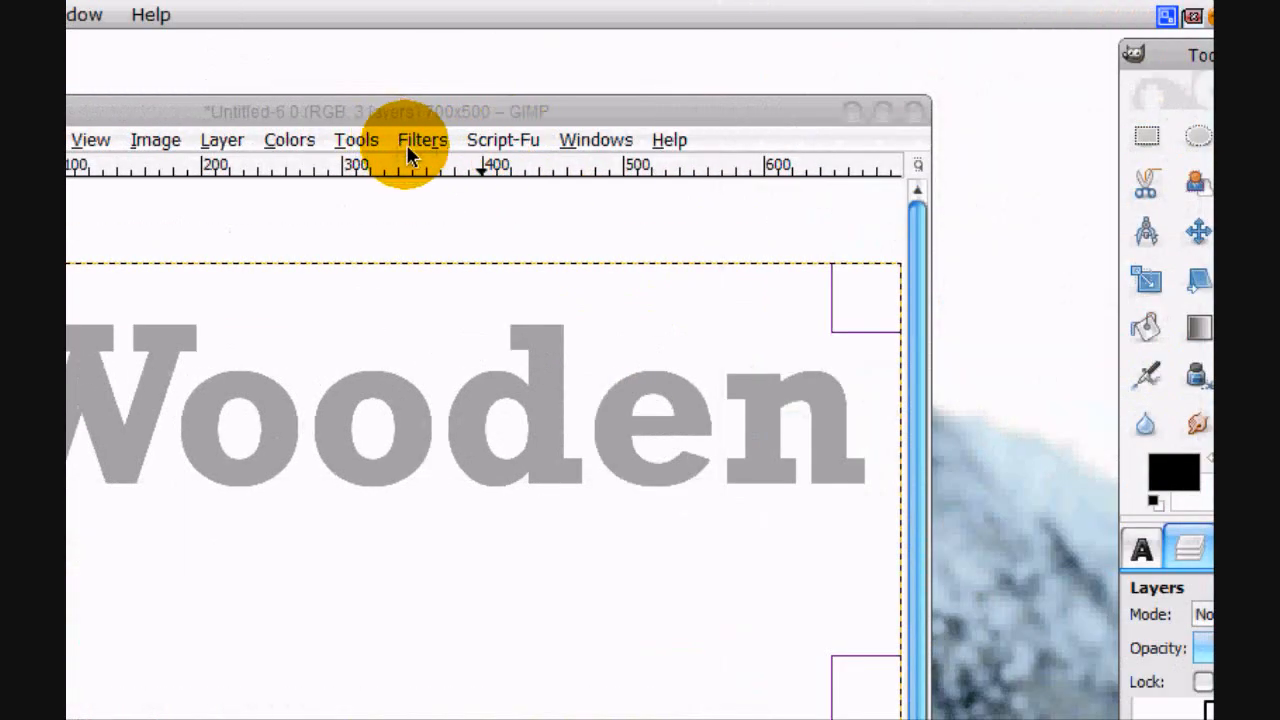
Apply a linear Motion Blur (length 21, angle 345) to the copy and expand it to image size
click(422, 140)
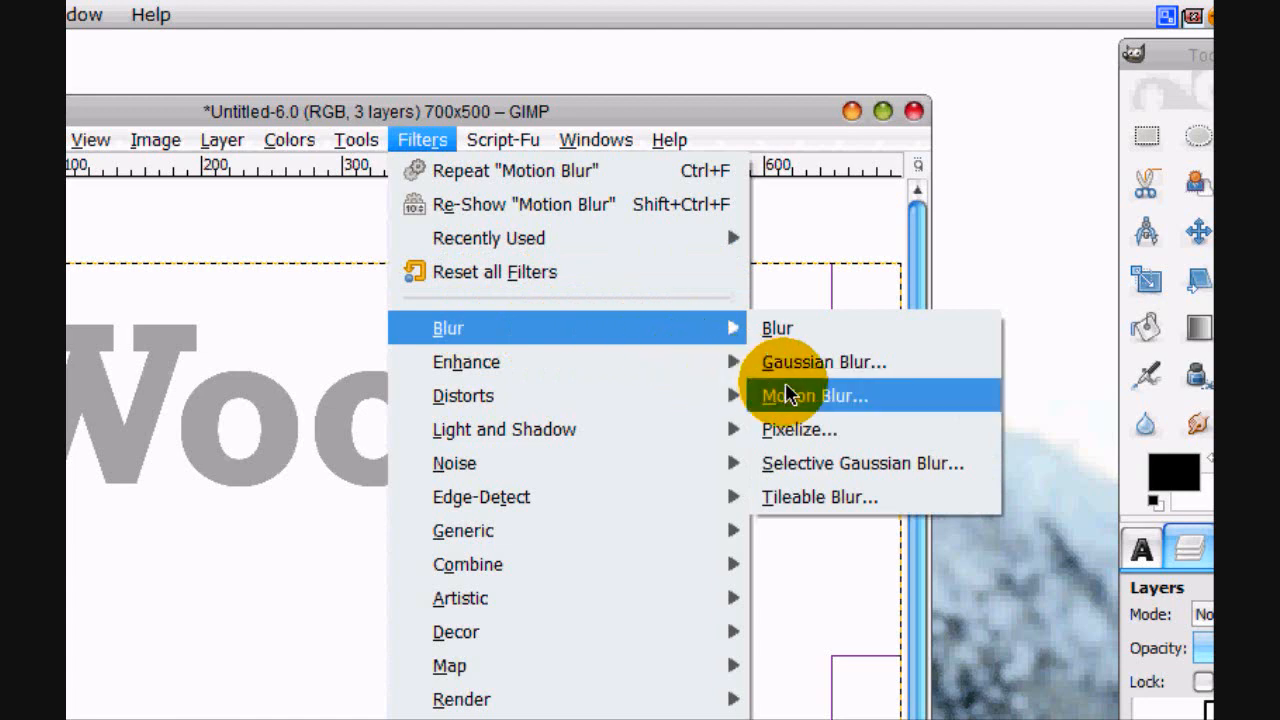
click(828, 396)
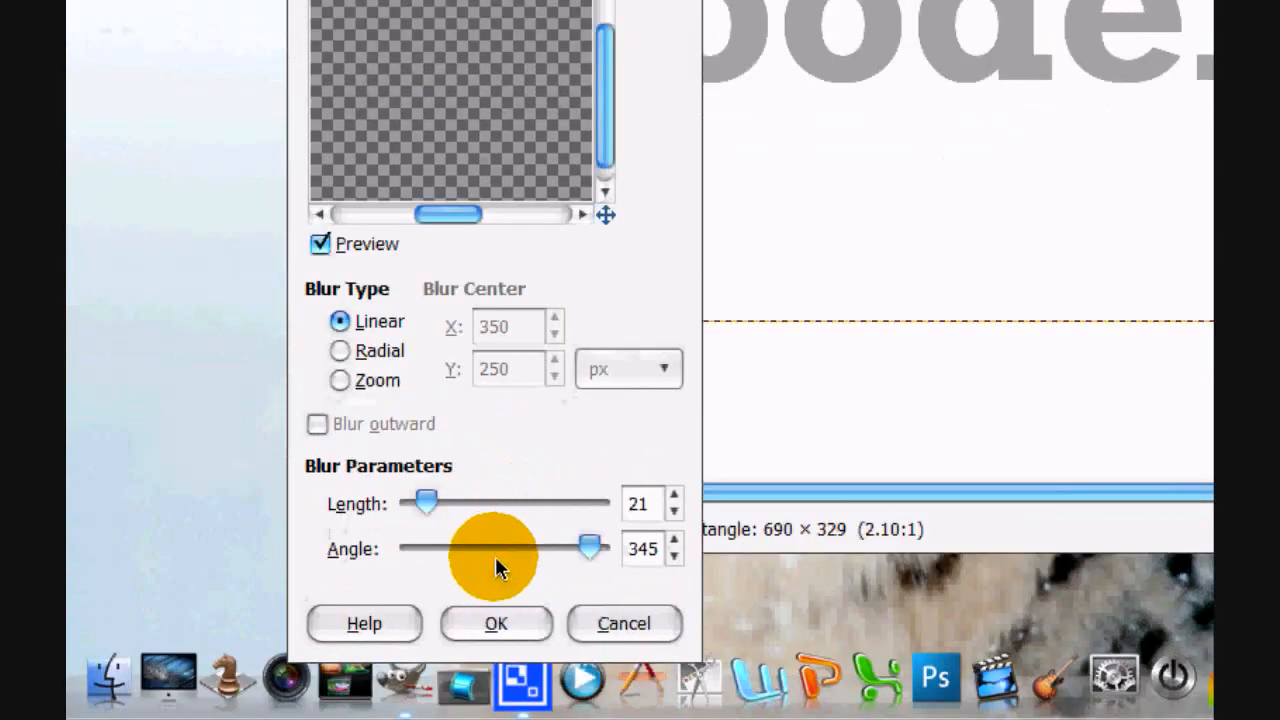
click(496, 624)
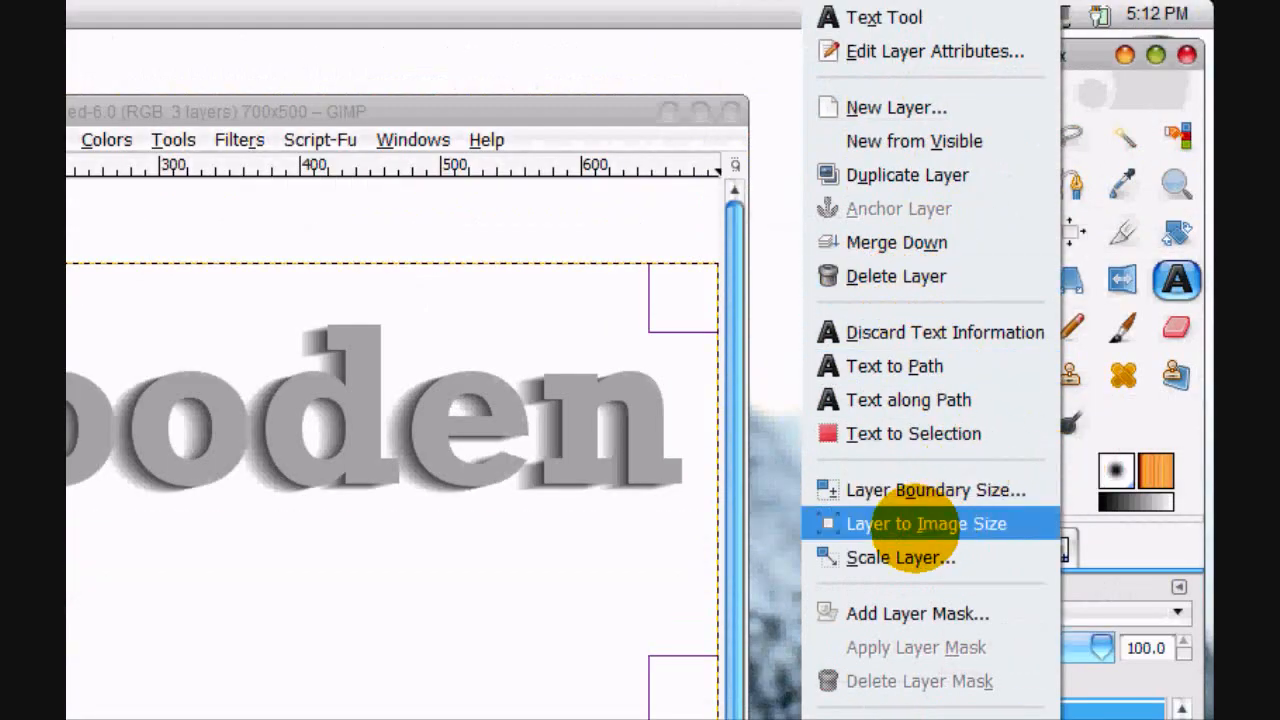
click(924, 524)
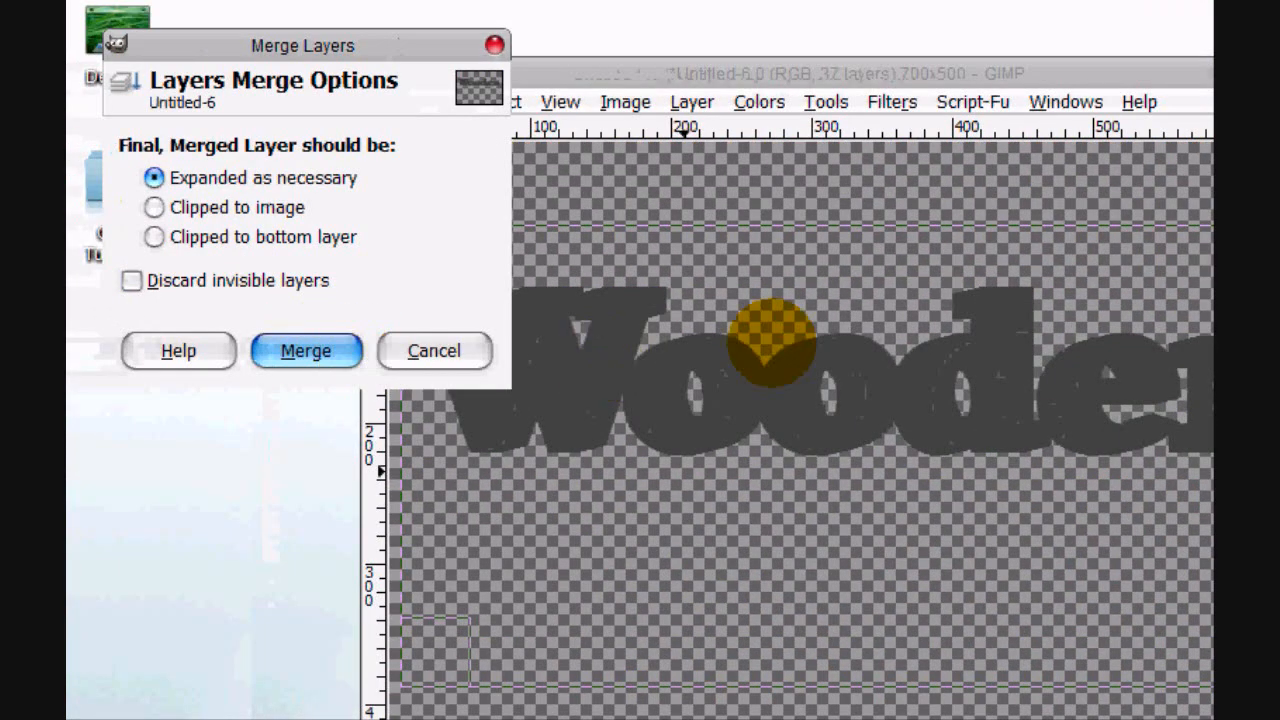
Merge the visible layers into a single dark extrusion of 'Wooden'
click(306, 352)
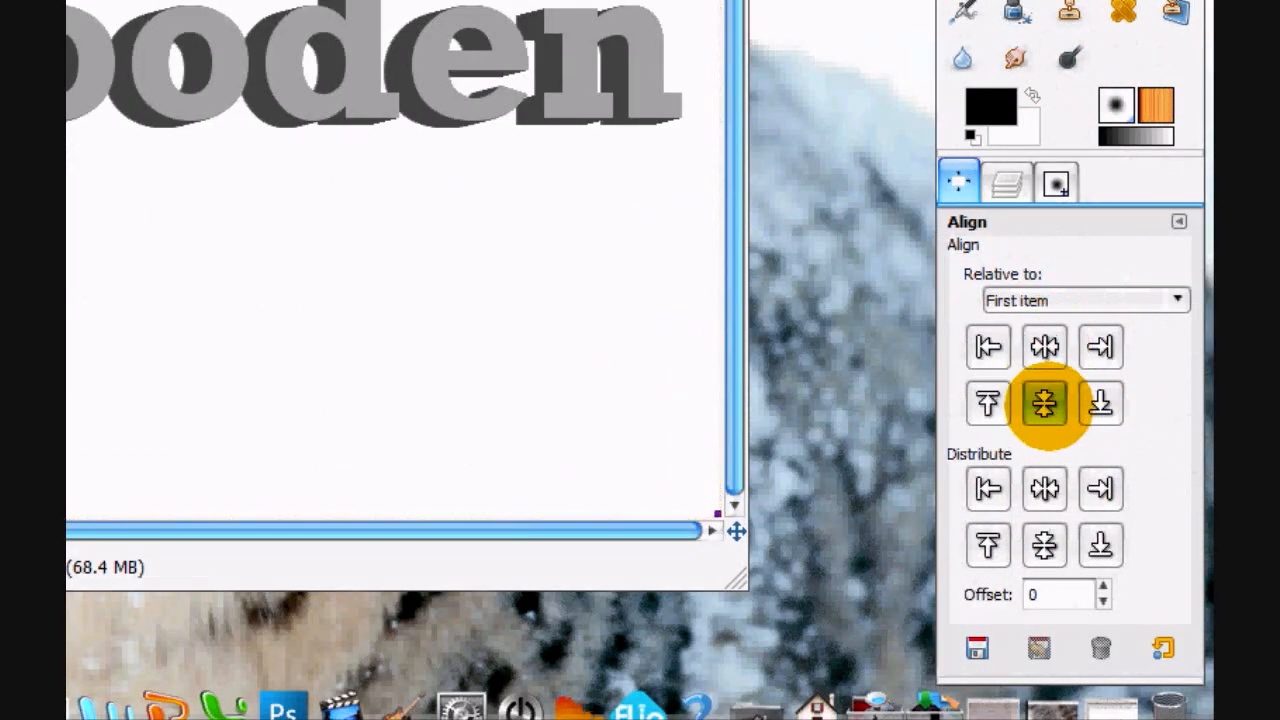
Align the grey face centred over the extrusion, then expand and autocrop the layer
click(1004, 180)
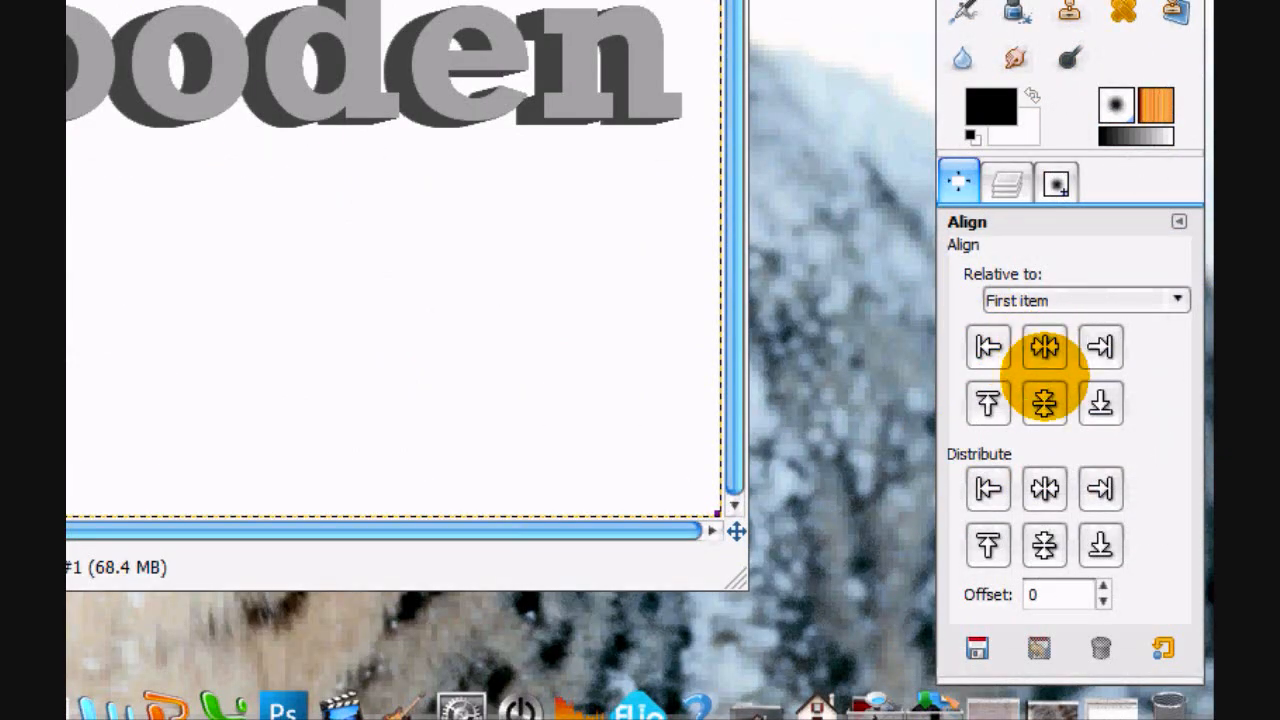
click(1004, 180)
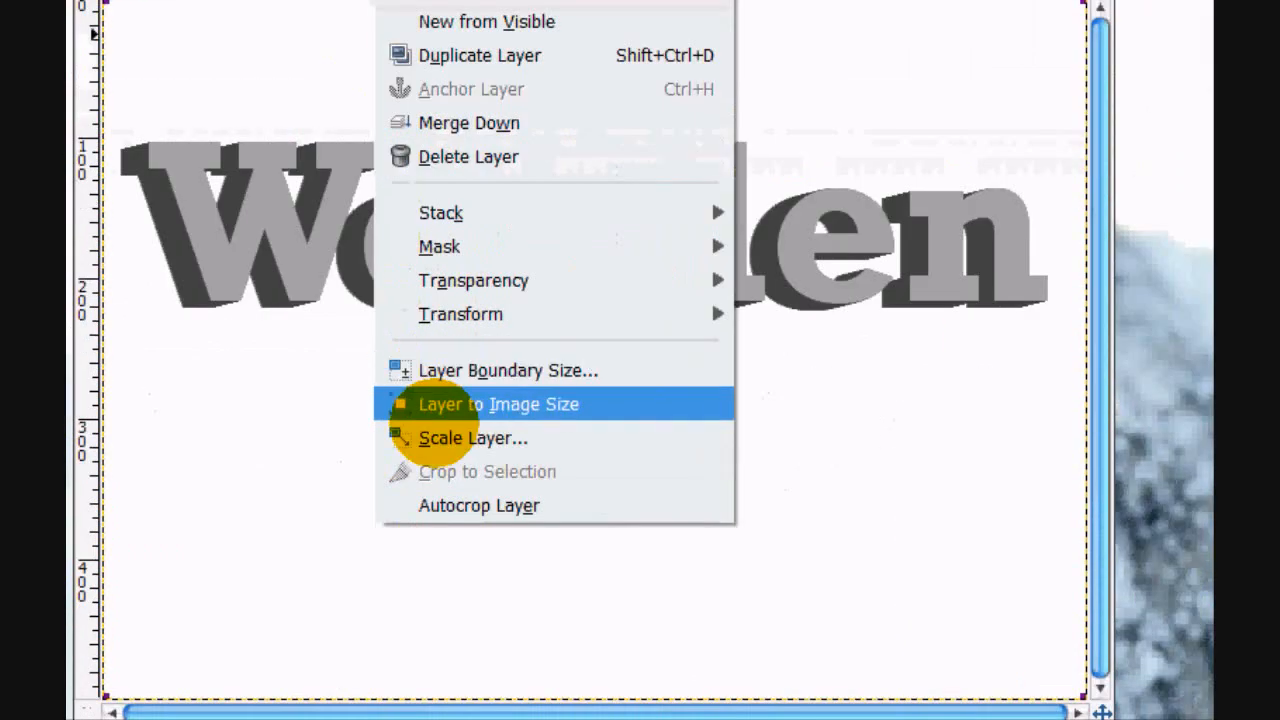
click(498, 404)
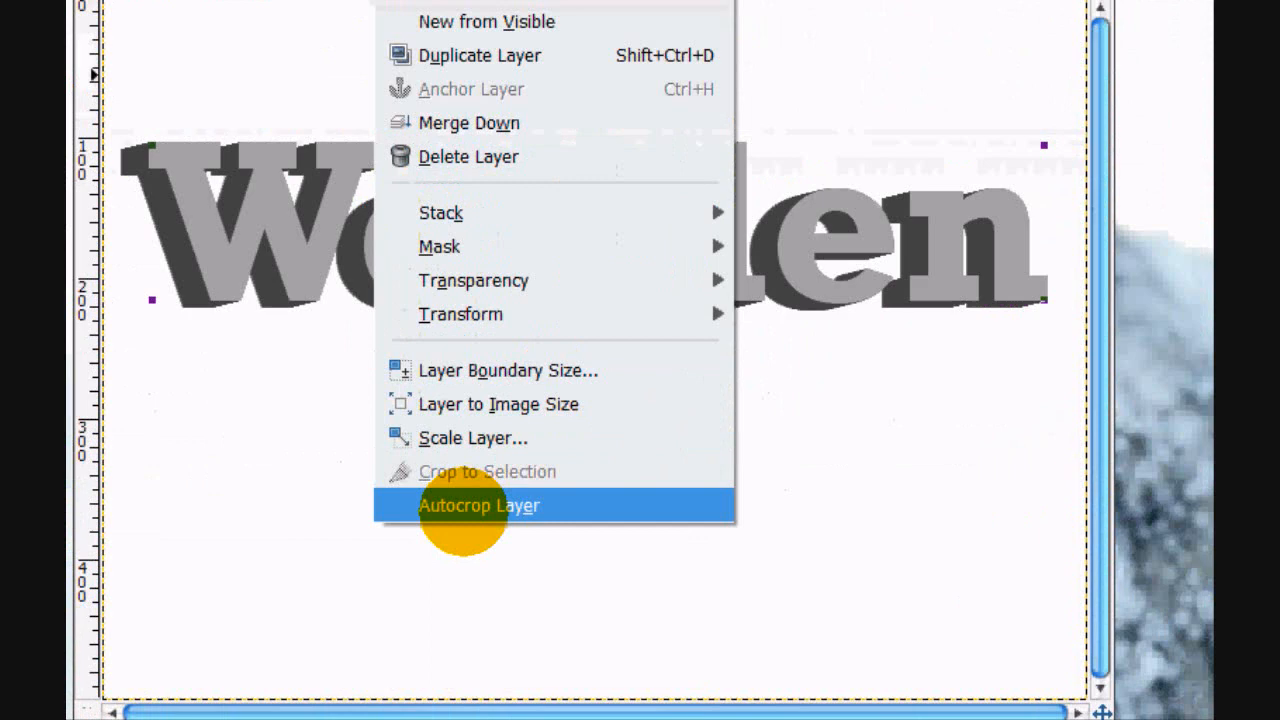
click(478, 504)
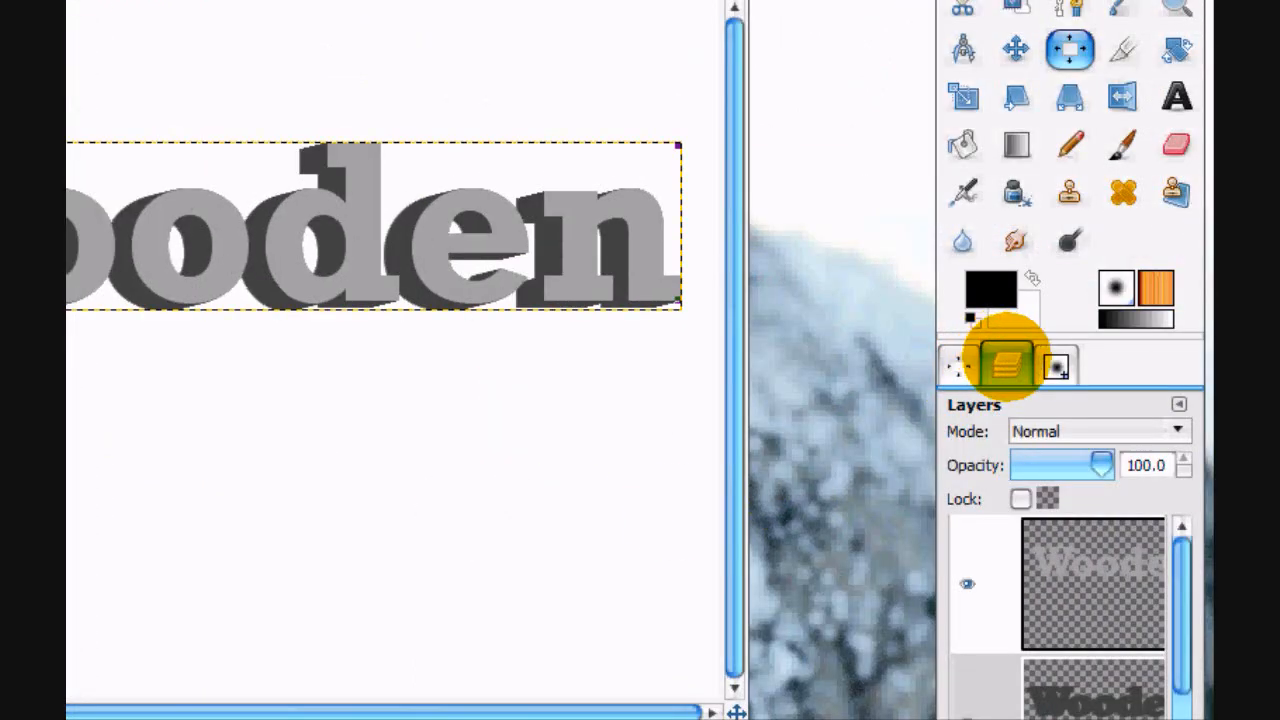
Select the dark extrusion layer in the Layers list to work on
click(960, 366)
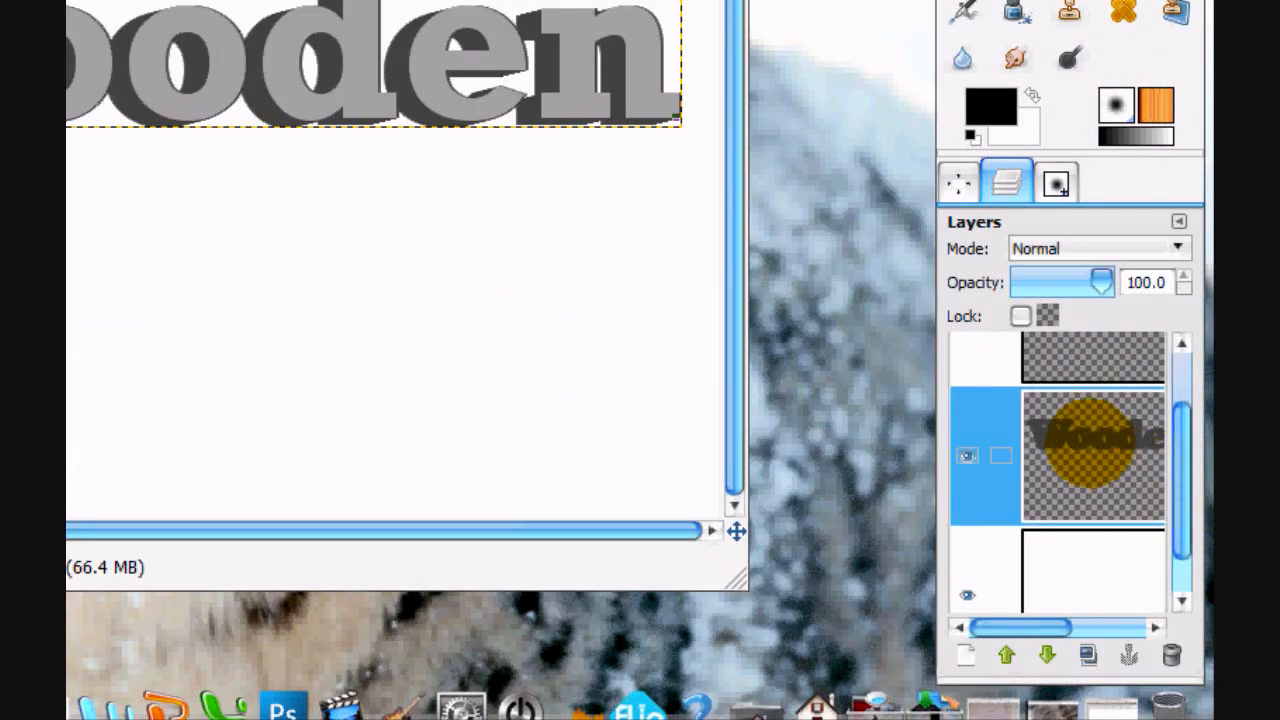
click(956, 180)
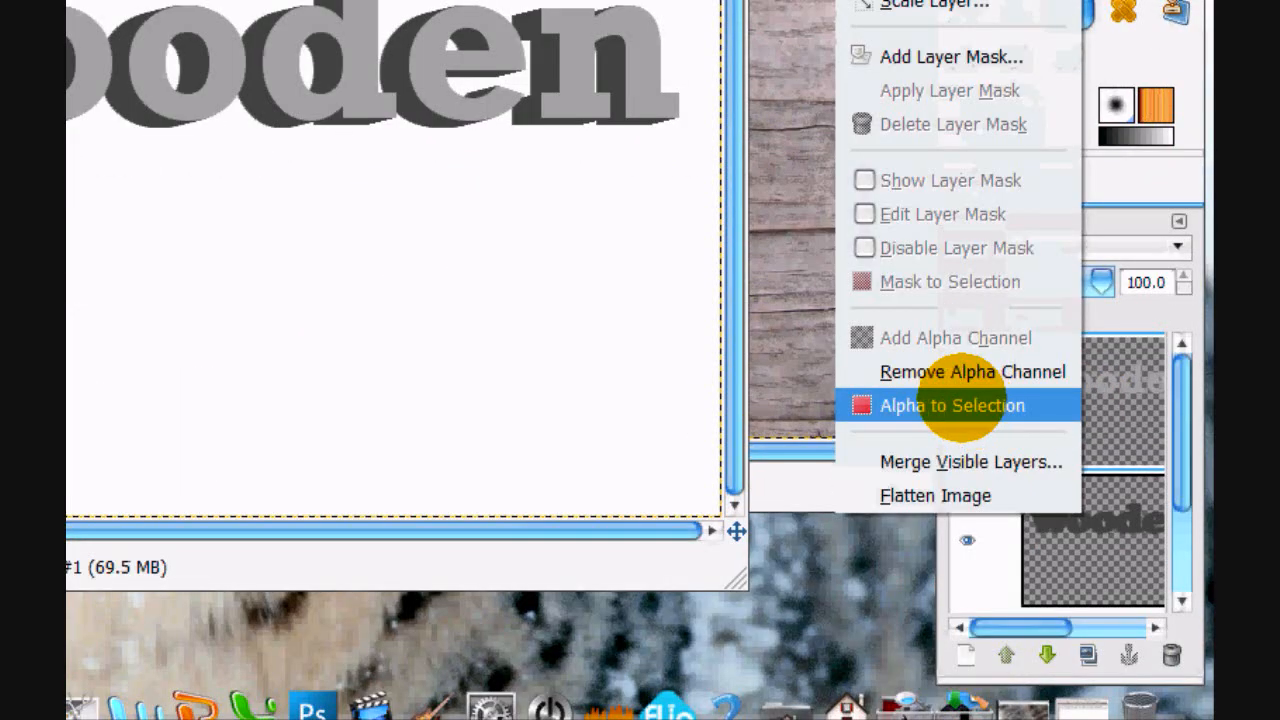
Select the lettering via Alpha to Selection and clone wood texture from the photo onto the letter n
click(950, 406)
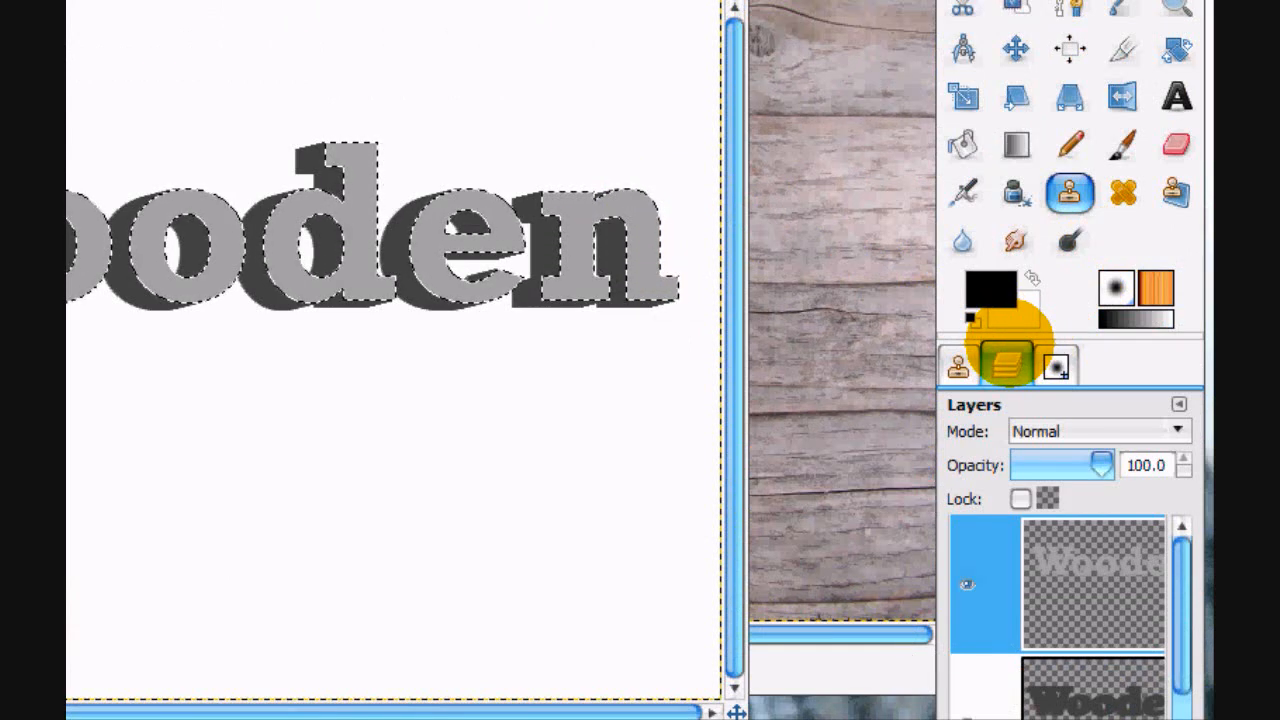
click(956, 364)
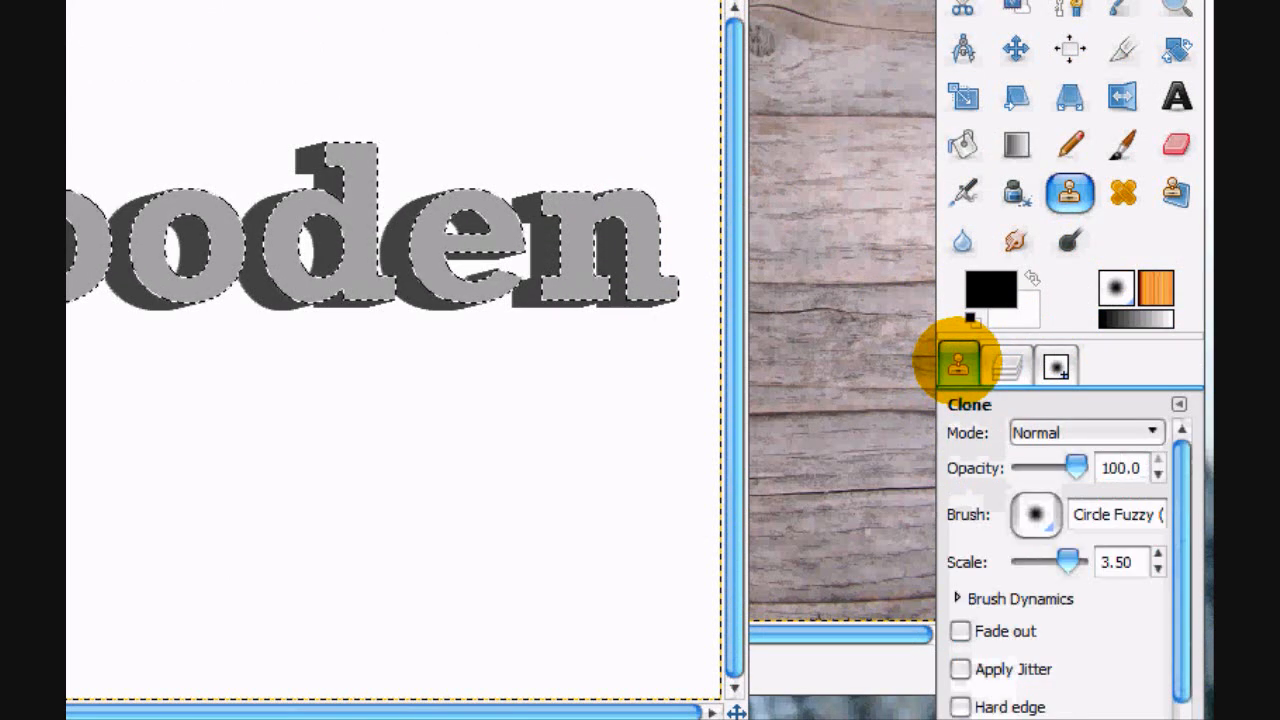
scroll(down, 3)
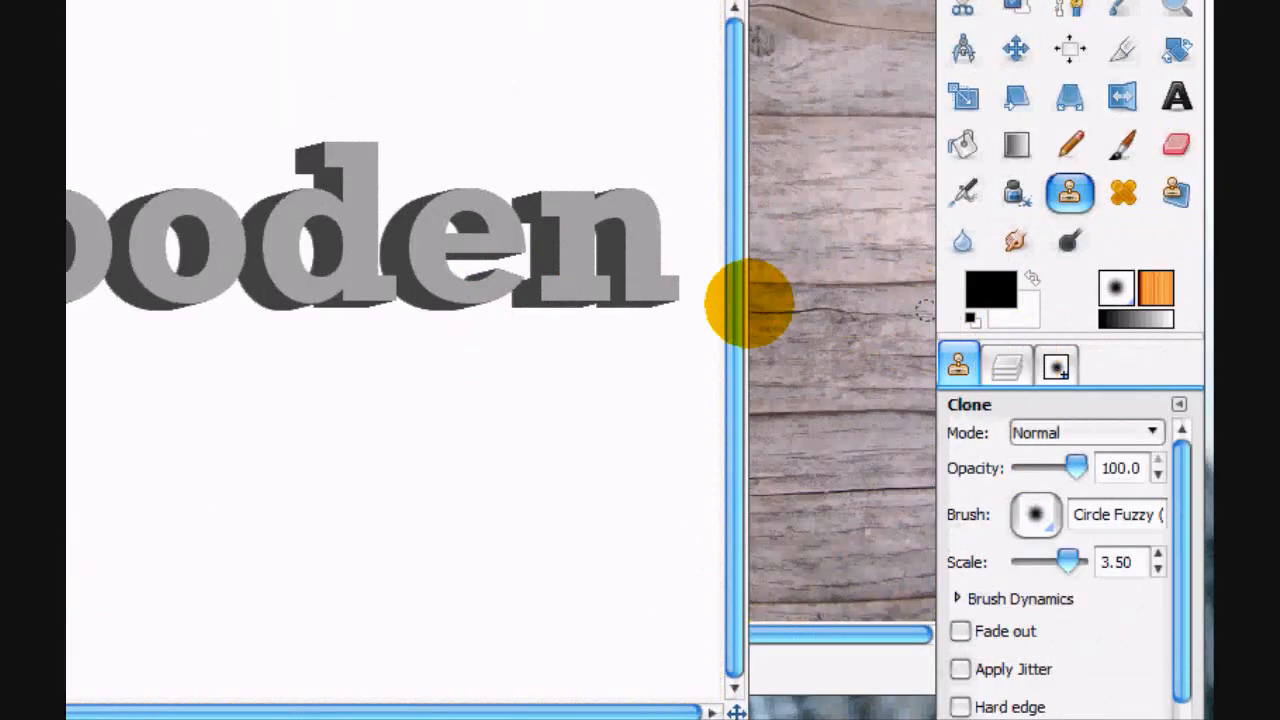
click(1008, 364)
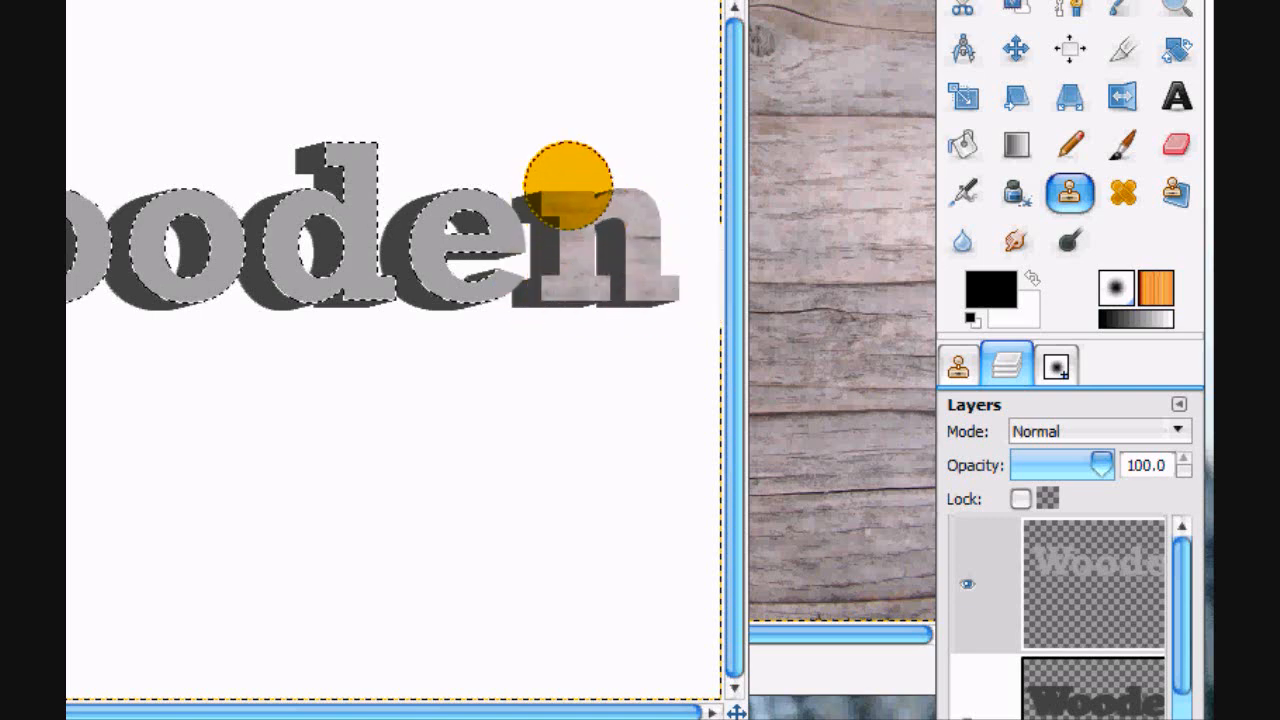
drag(564, 176, 636, 204)
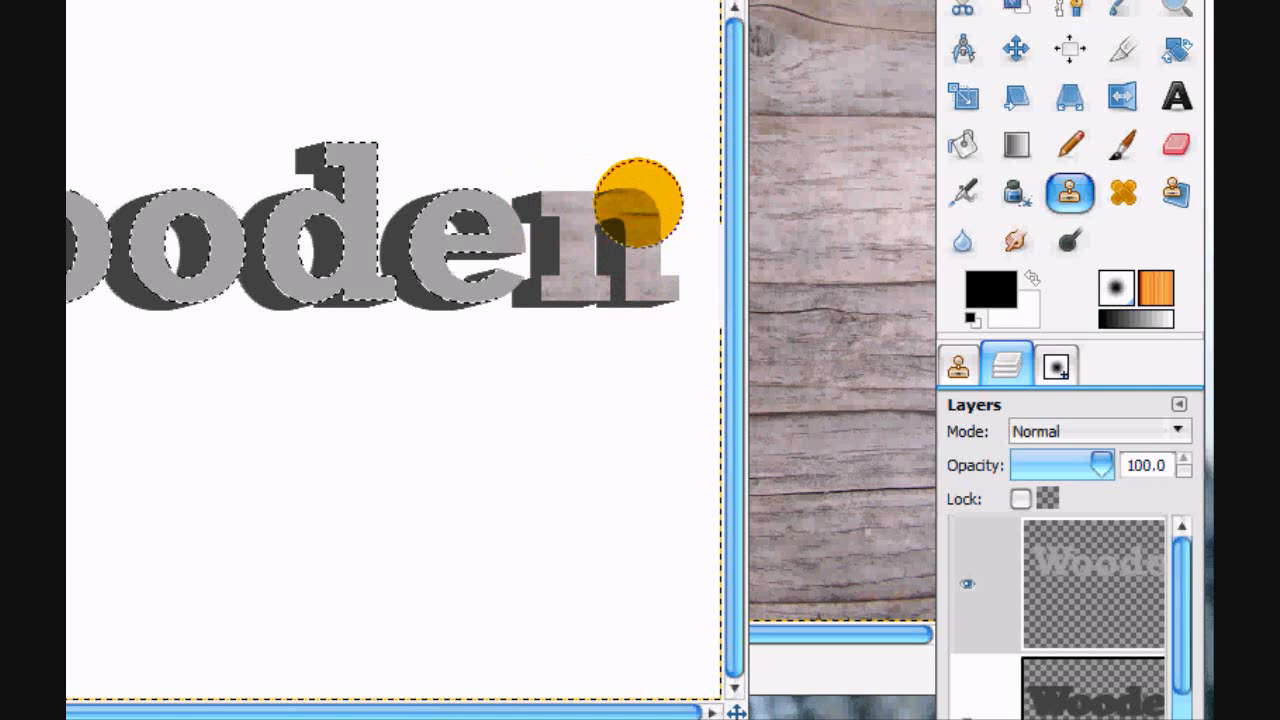
drag(620, 210, 660, 270)
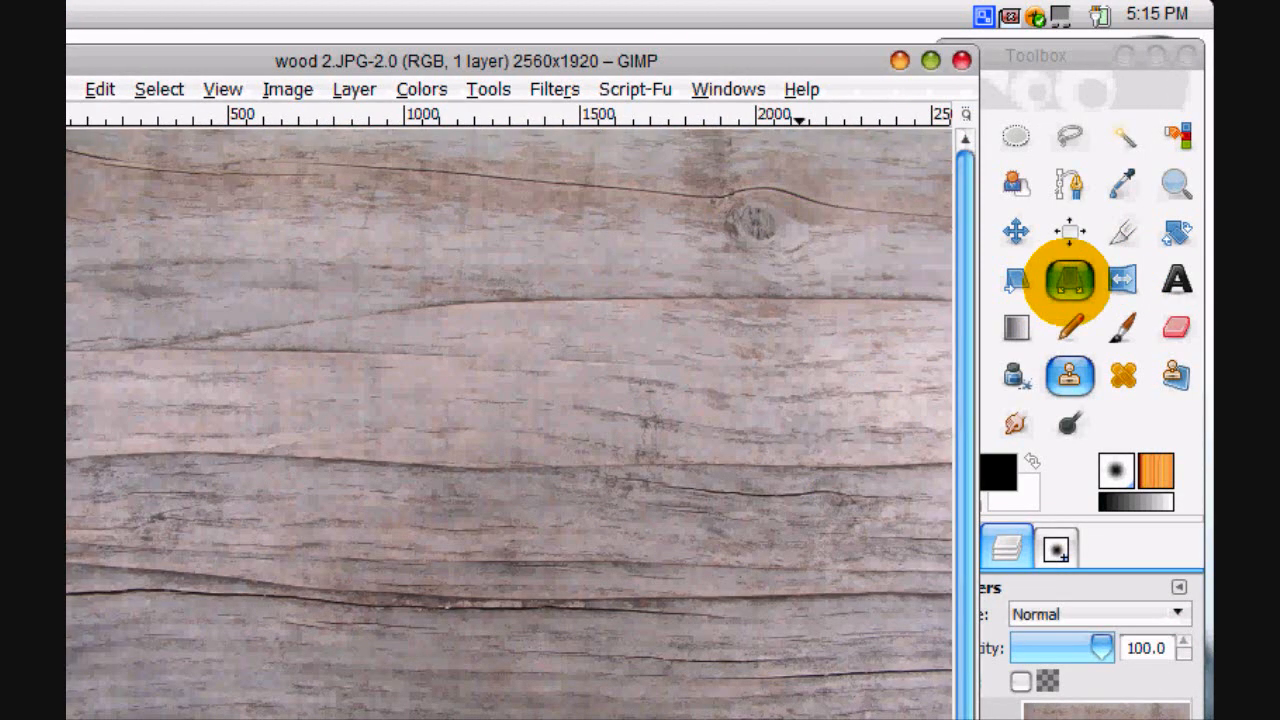
Scale the horizontal wood-plank photo down to 1000 pixels wide
click(1124, 232)
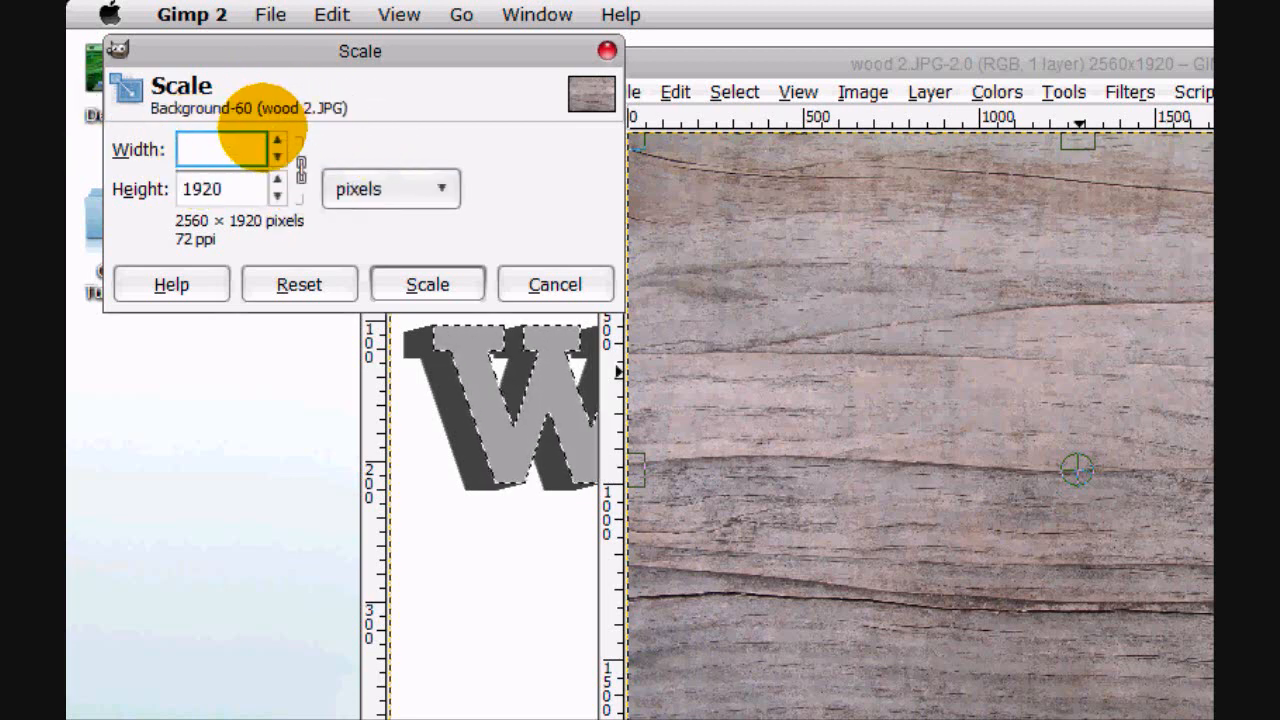
text(1000)
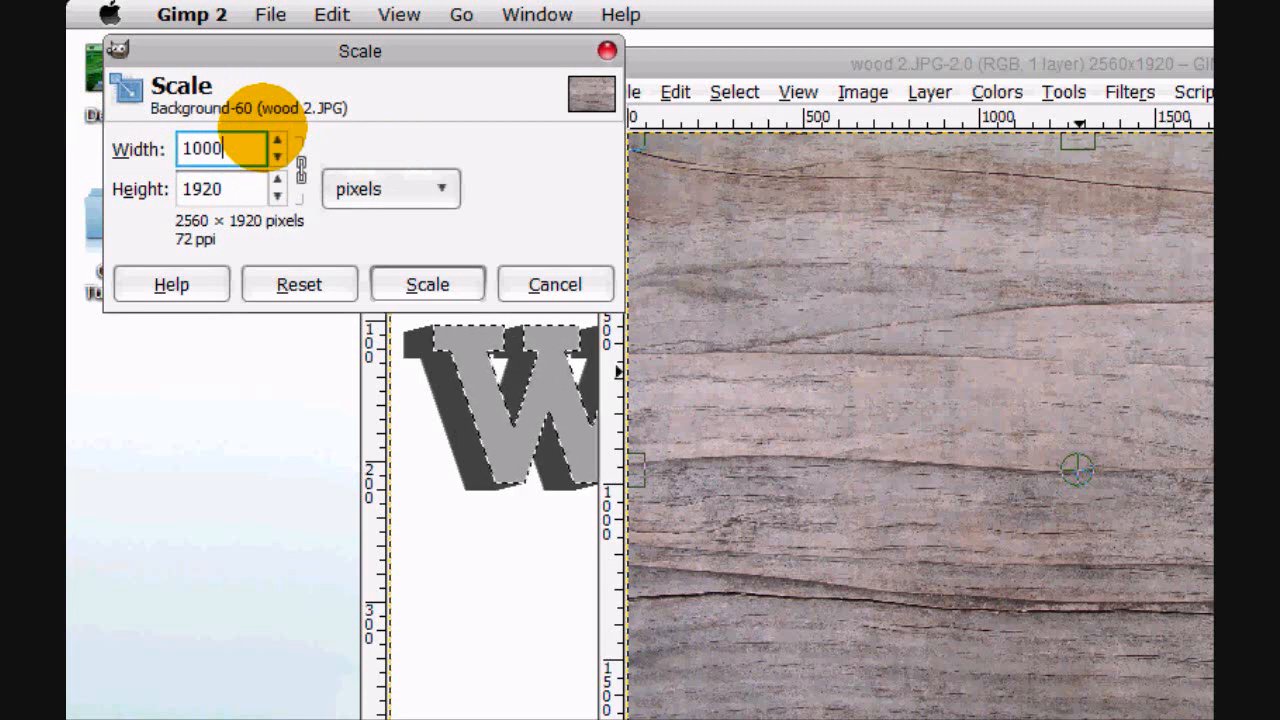
text(160)
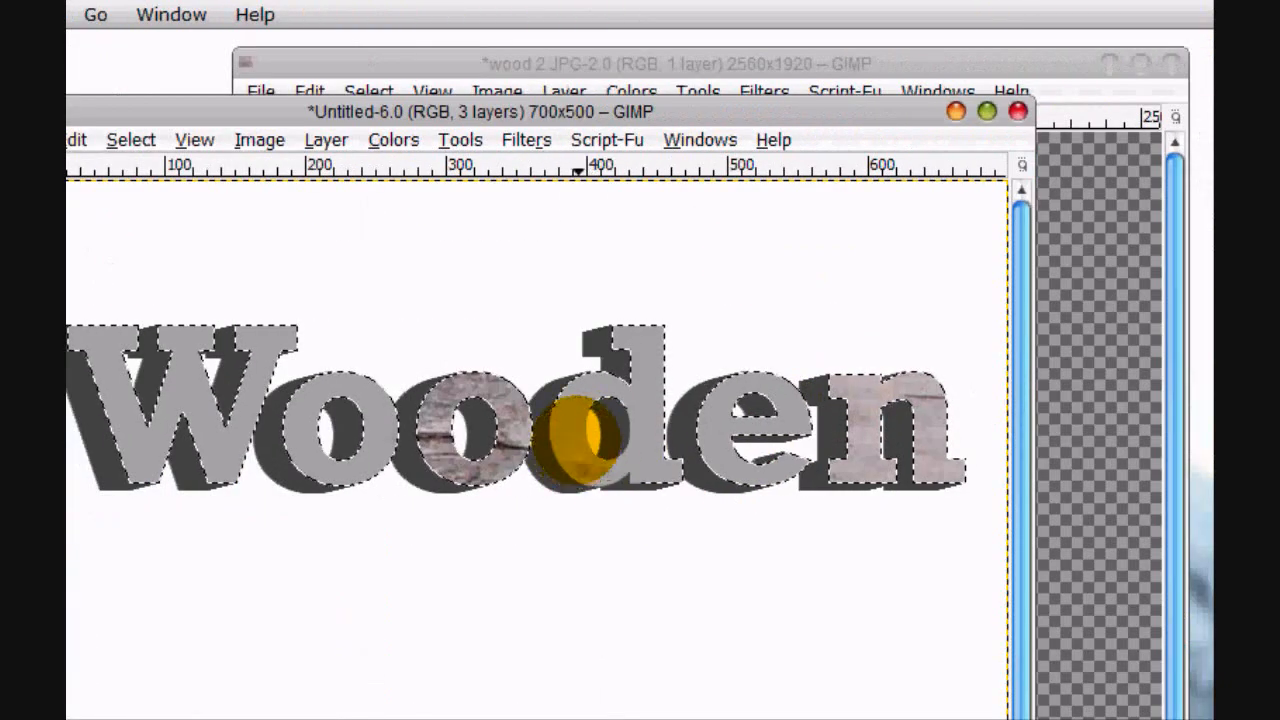
Clone the horizontal wood-plank grain into every letter face, including the W
drag(590, 430, 684, 464)
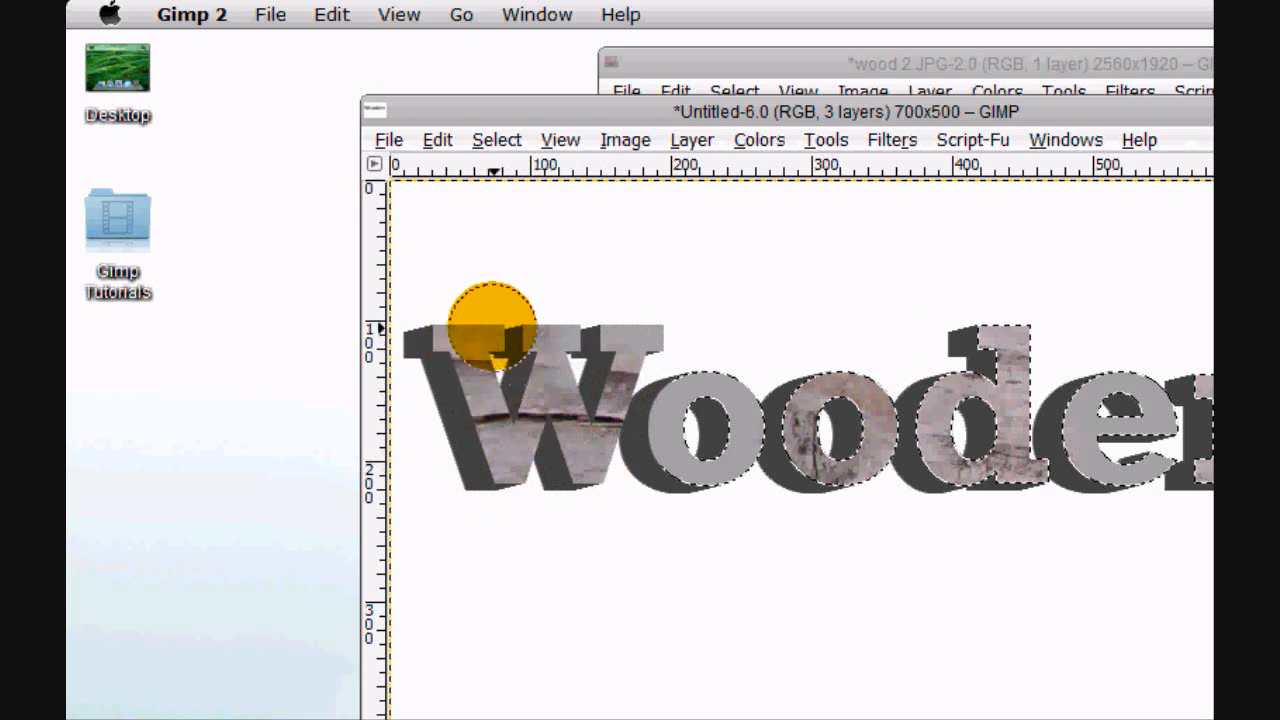
drag(490, 324, 504, 414)
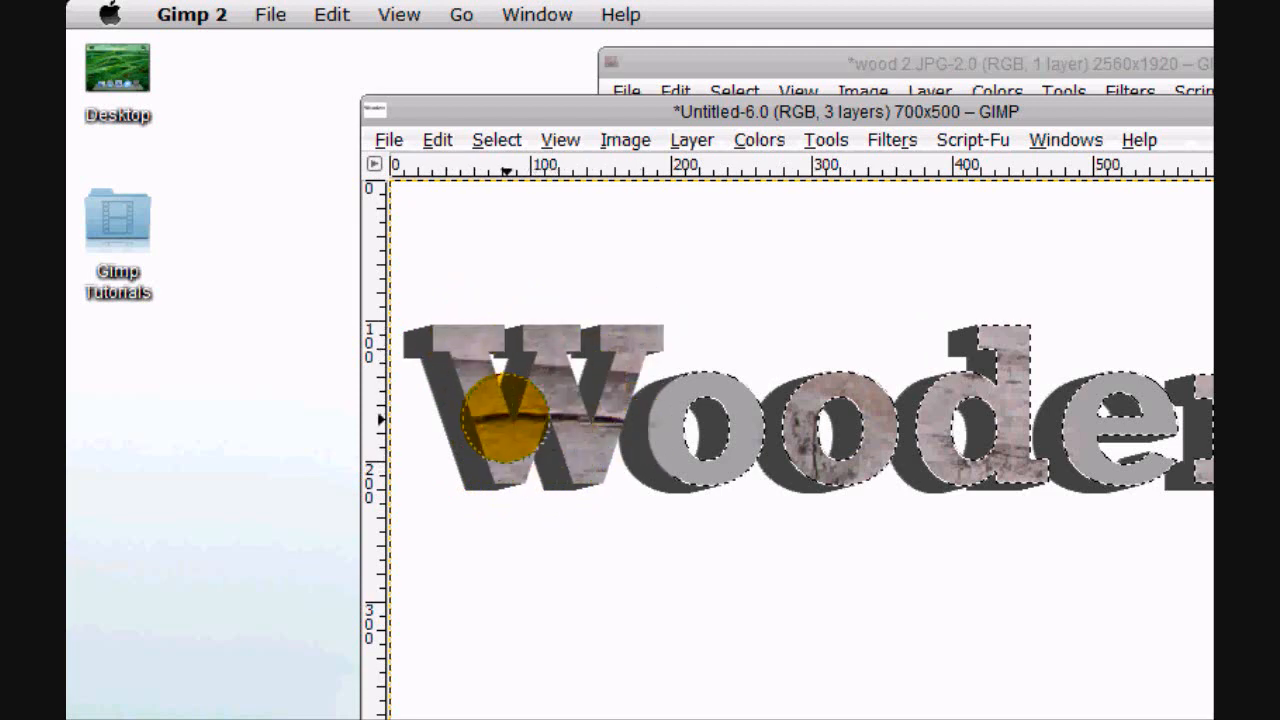
drag(510, 414, 490, 450)
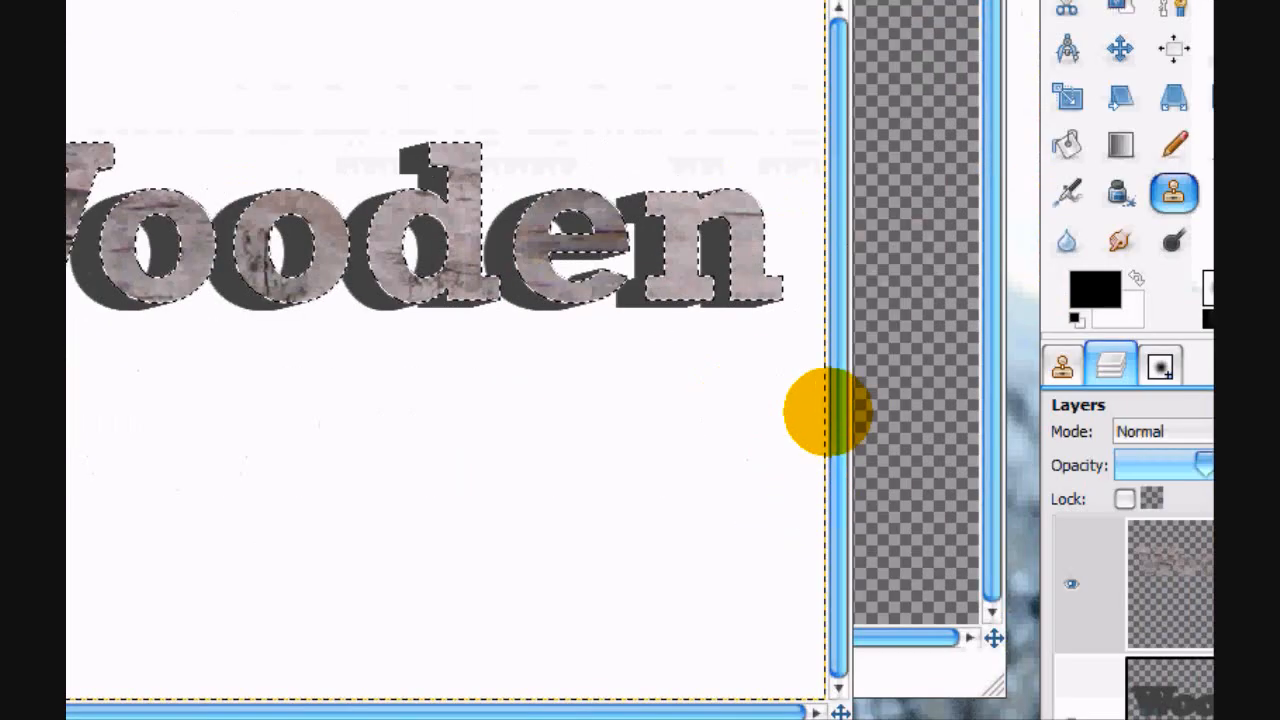
drag(820, 414, 720, 236)
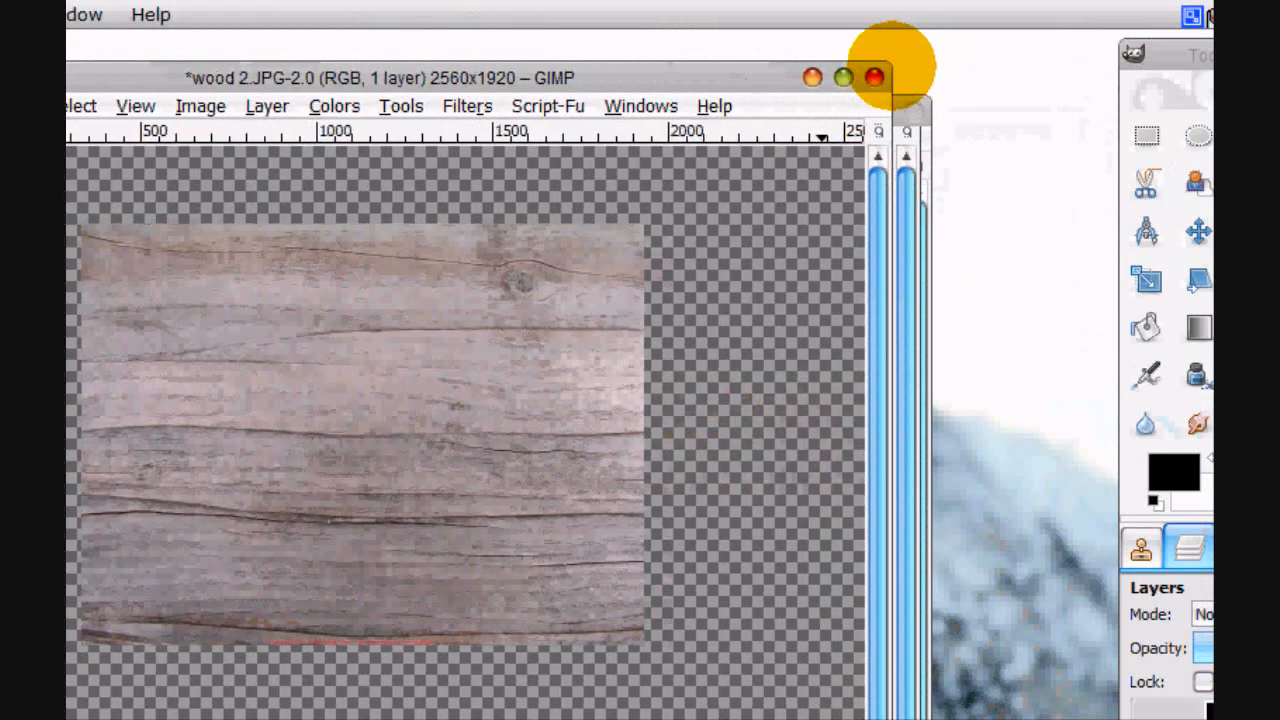
Close the wood 2.JPG photo without saving its changes
click(876, 76)
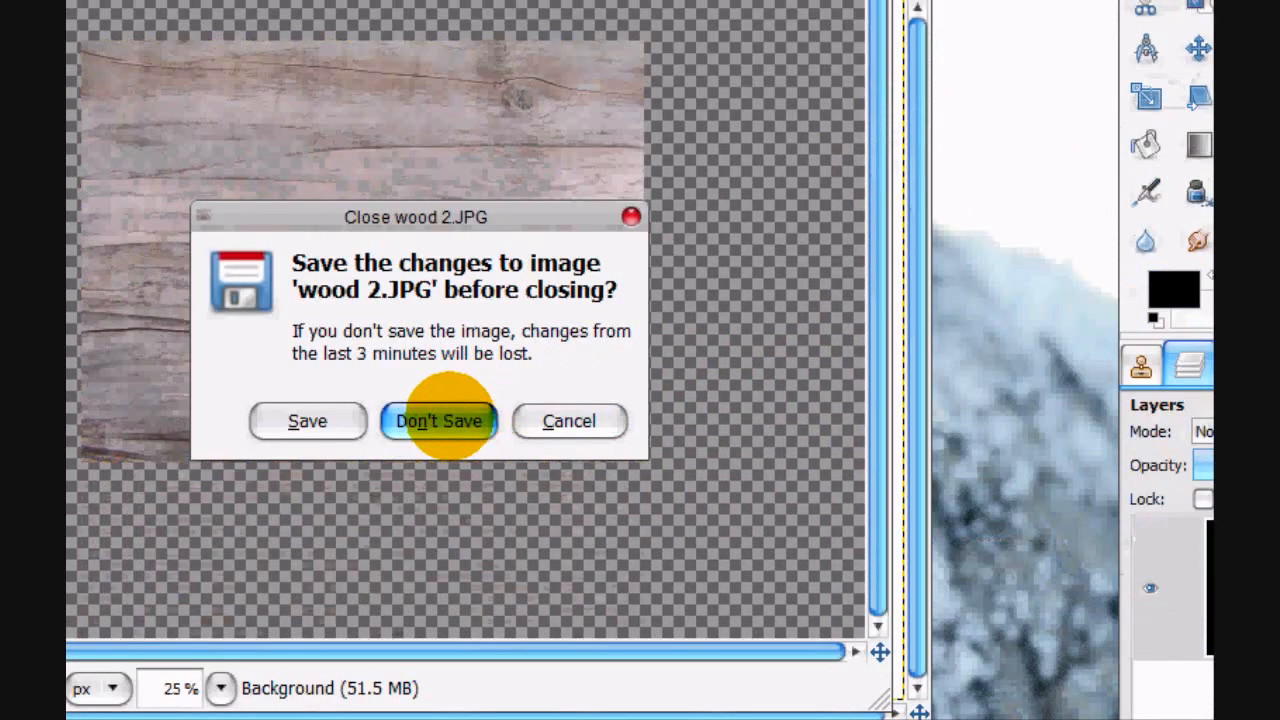
click(440, 420)
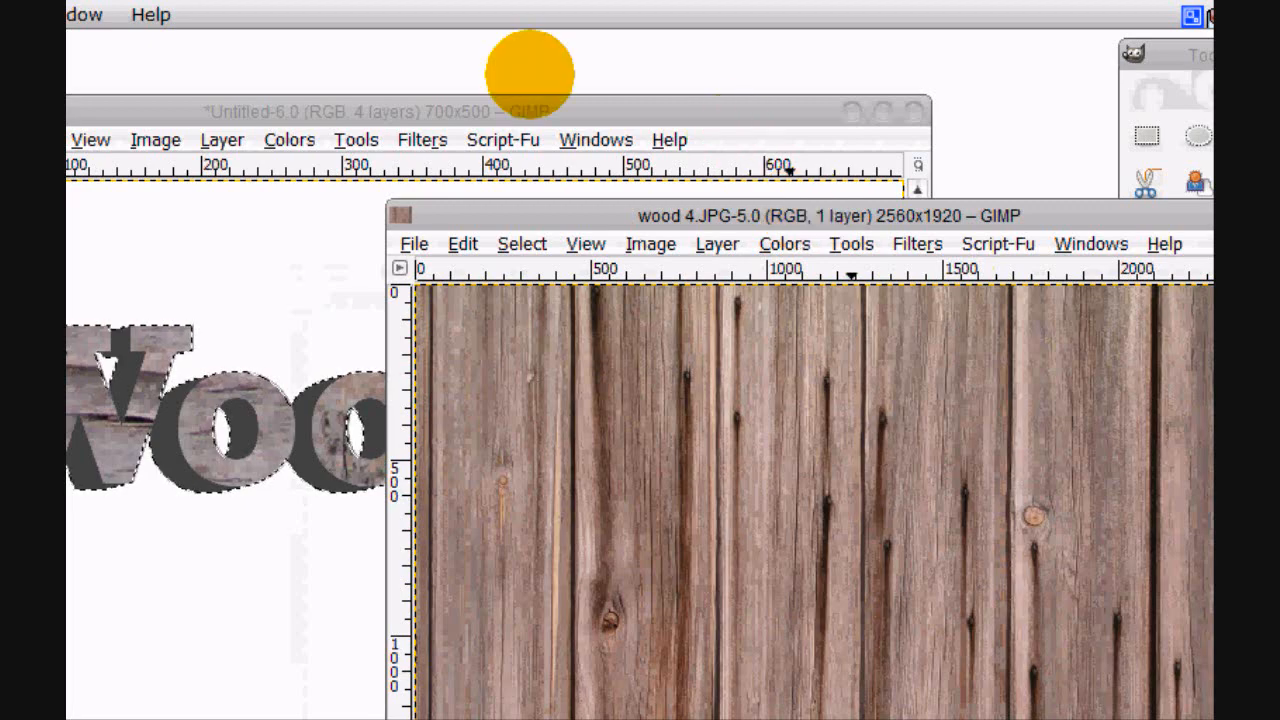
mouse_move(780, 310)
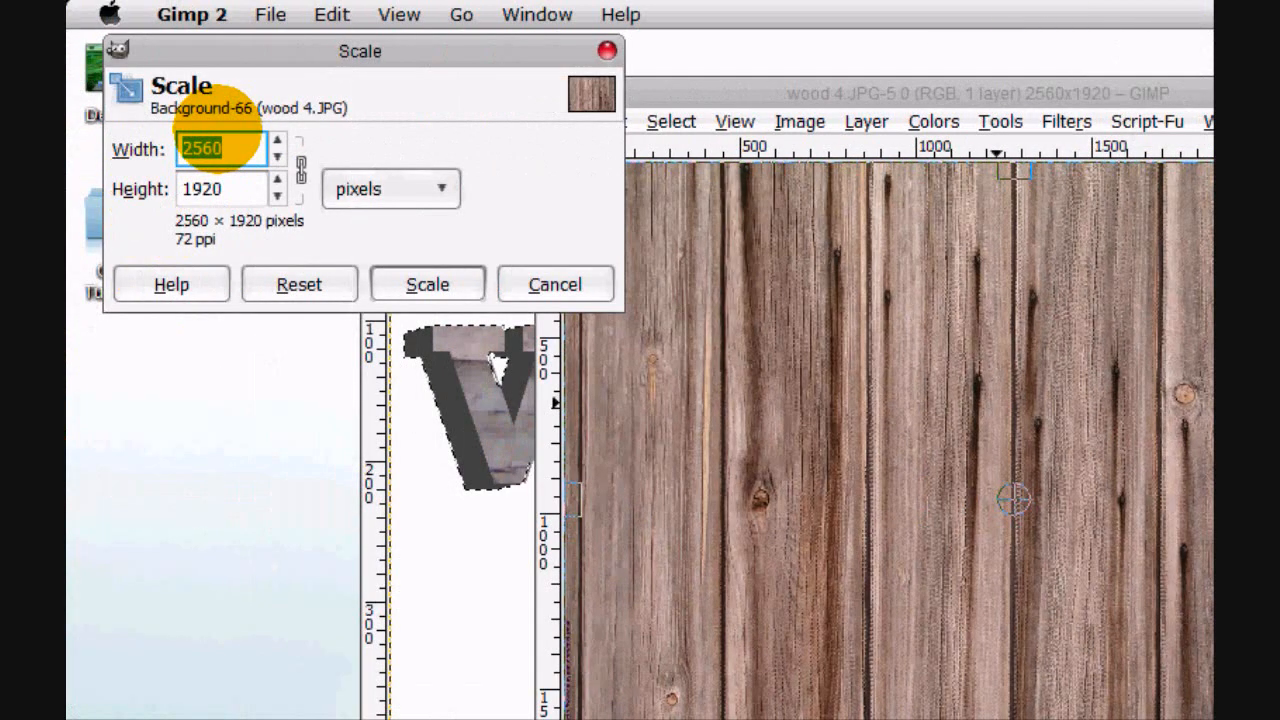
Scale the vertical wood 4.JPG photo to a smaller size and begin a perspective distortion of the planks
text(10)
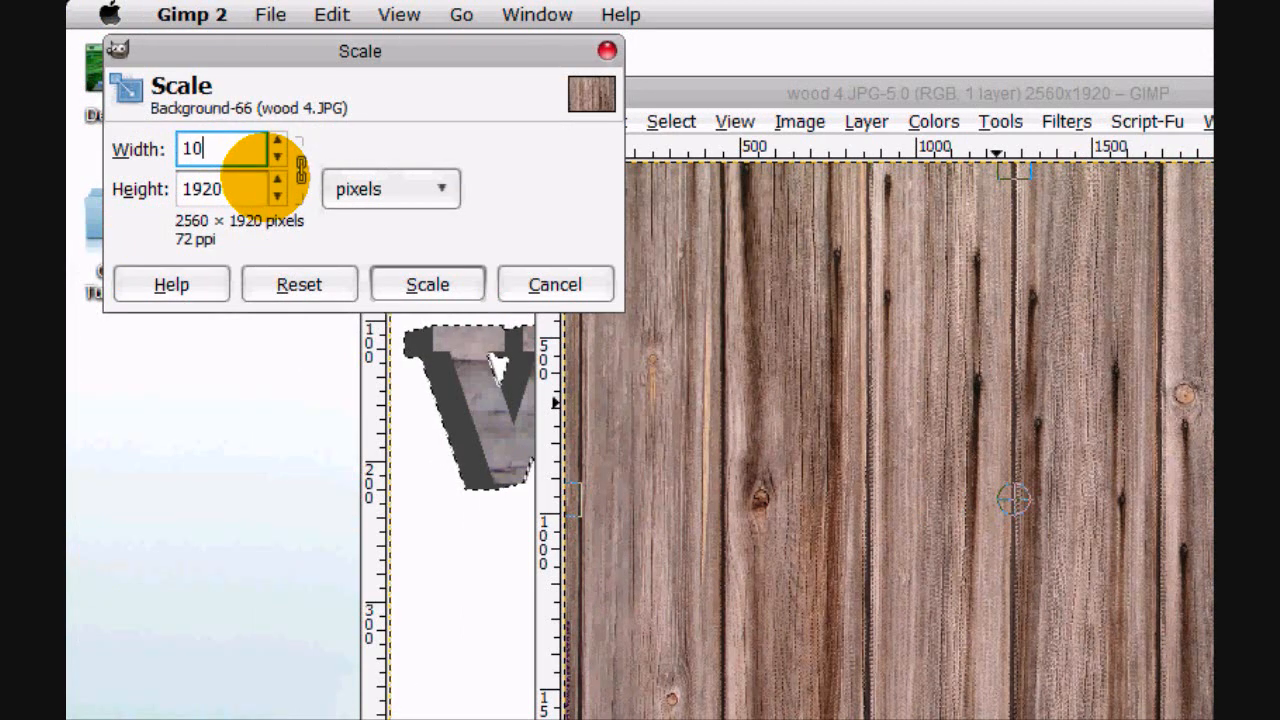
text(6)
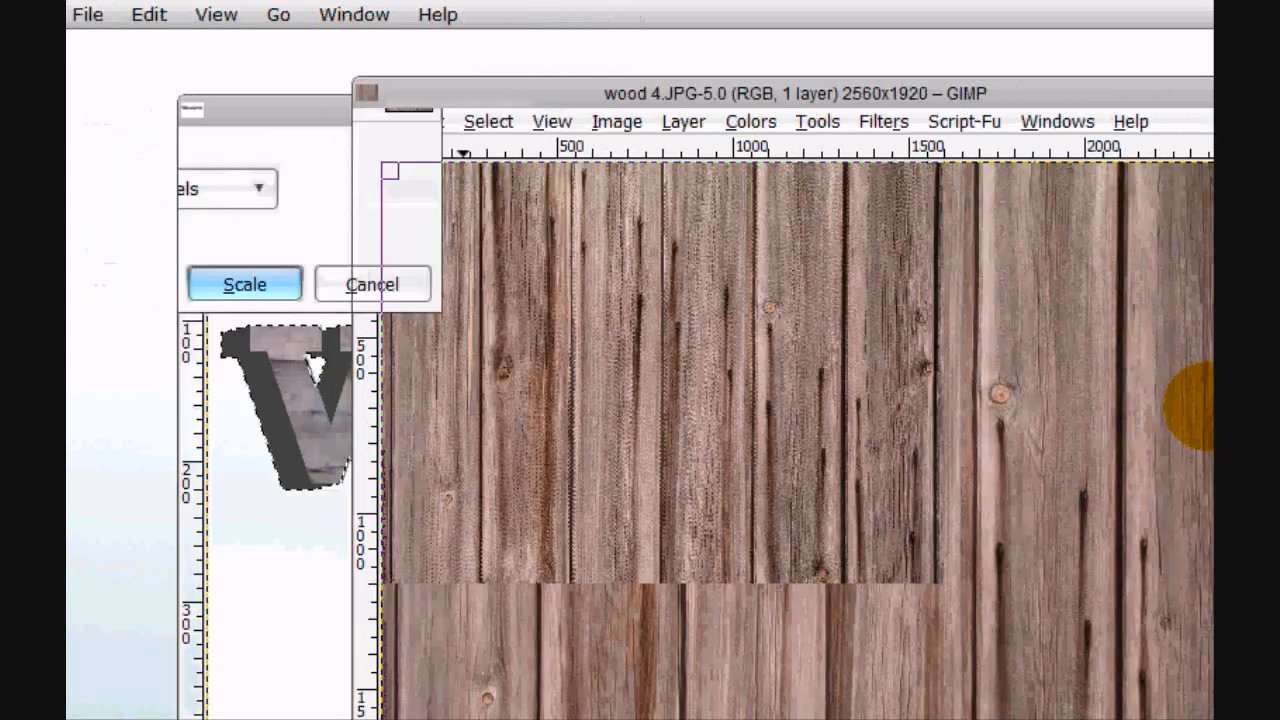
click(244, 284)
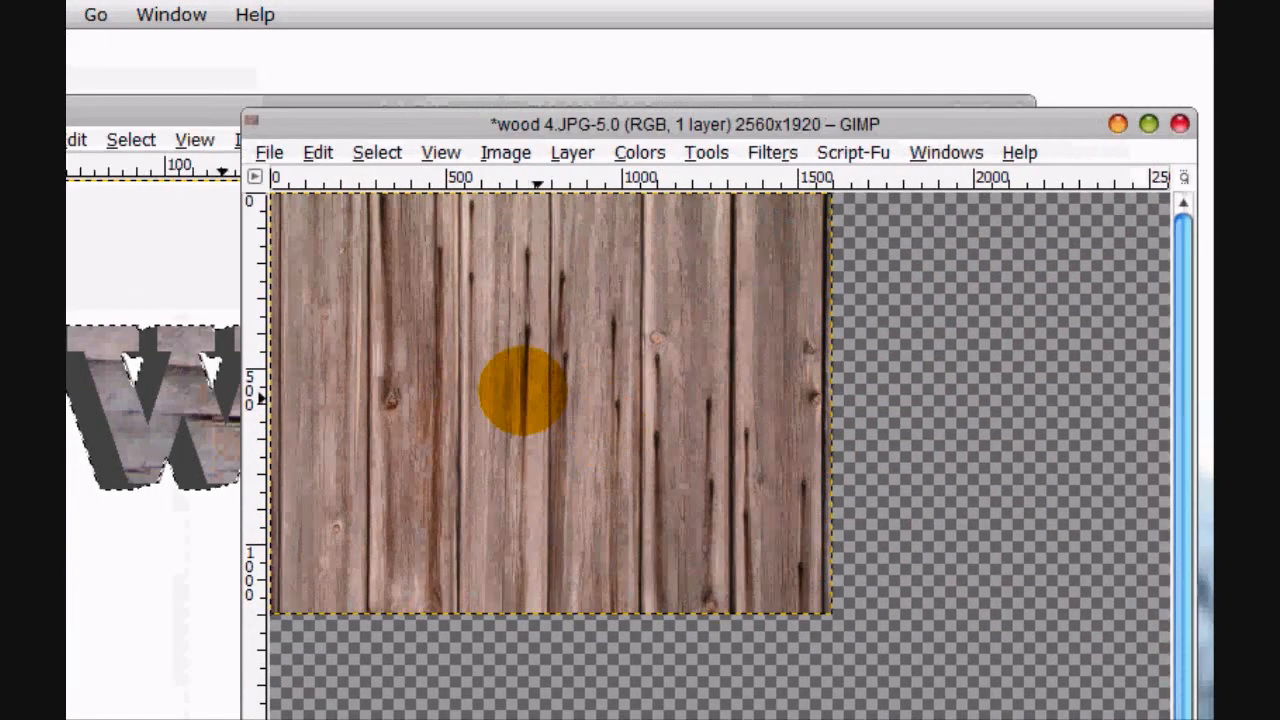
drag(520, 390, 750, 520)
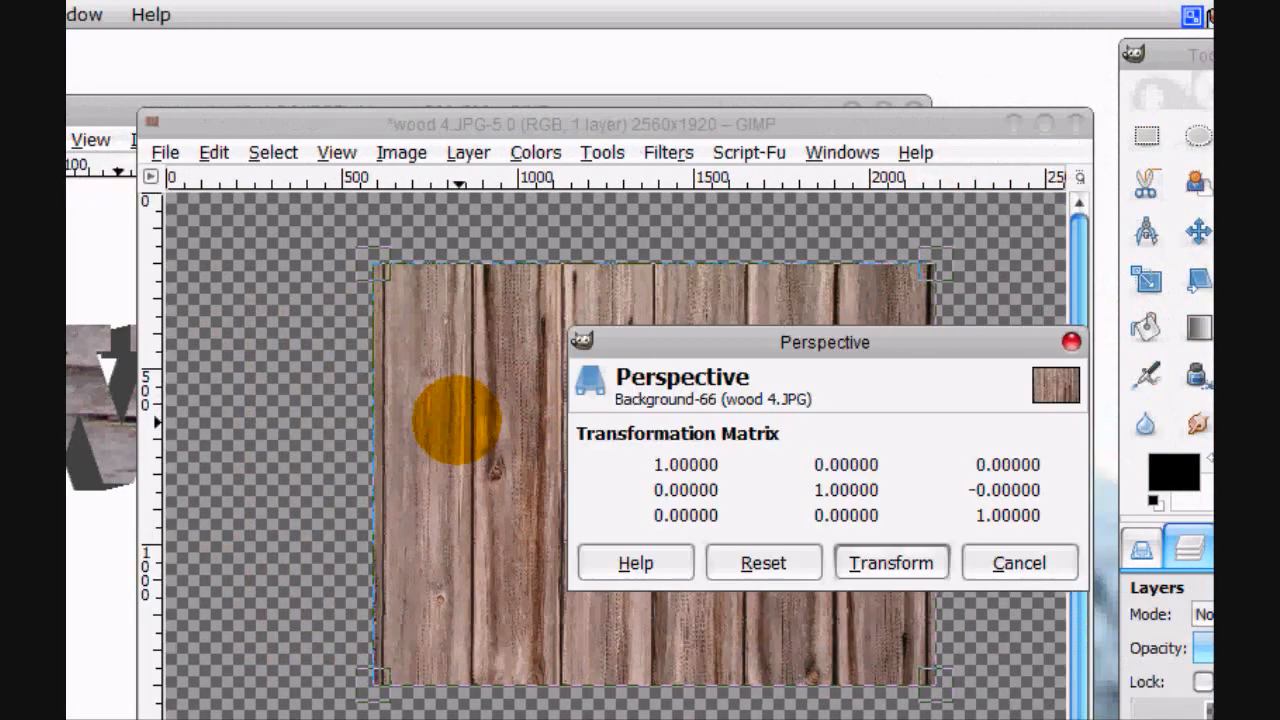
Drag the plank image's corner handles with the Perspective tool until the planks slant at an angle
drag(370, 264, 460, 216)
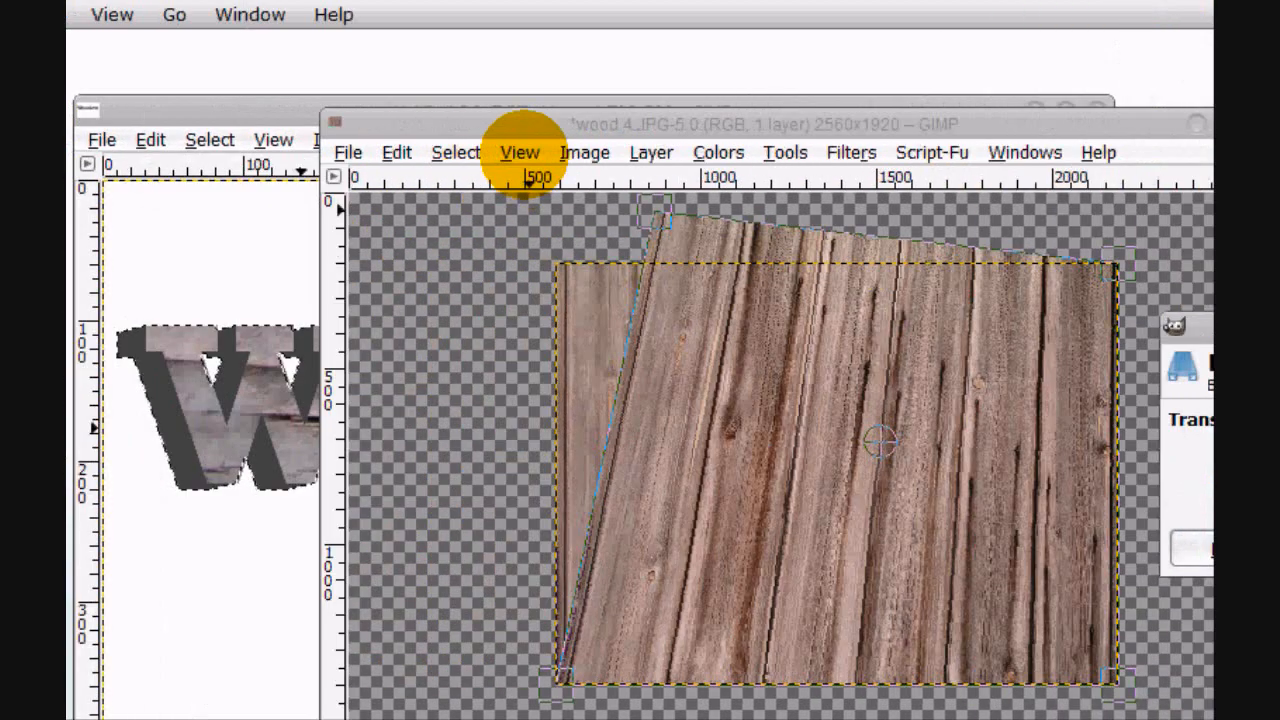
click(520, 152)
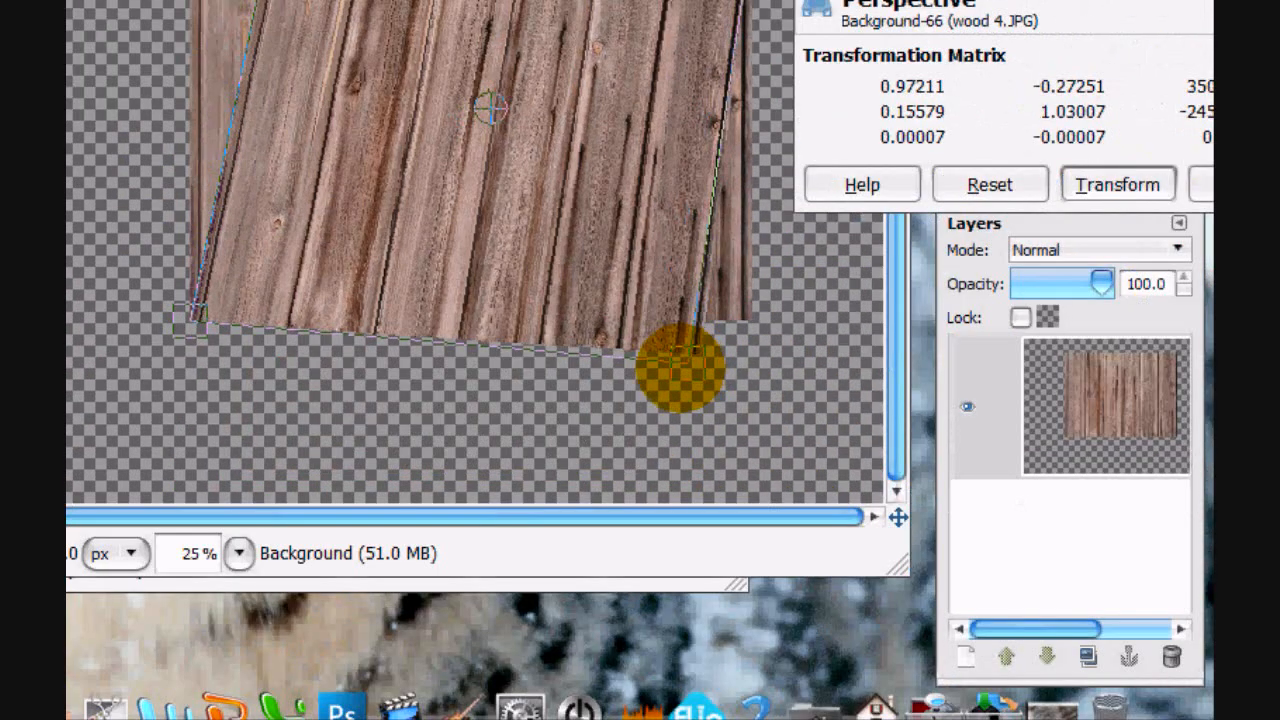
drag(690, 360, 680, 376)
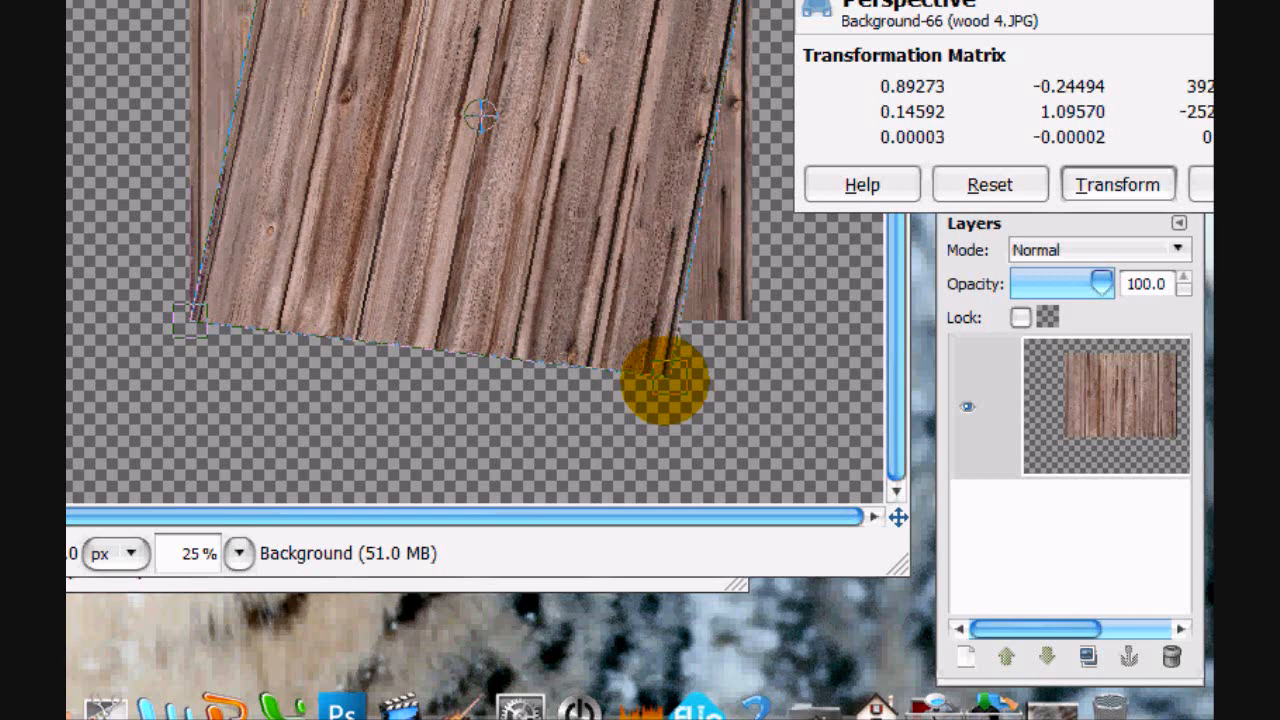
drag(670, 384, 656, 390)
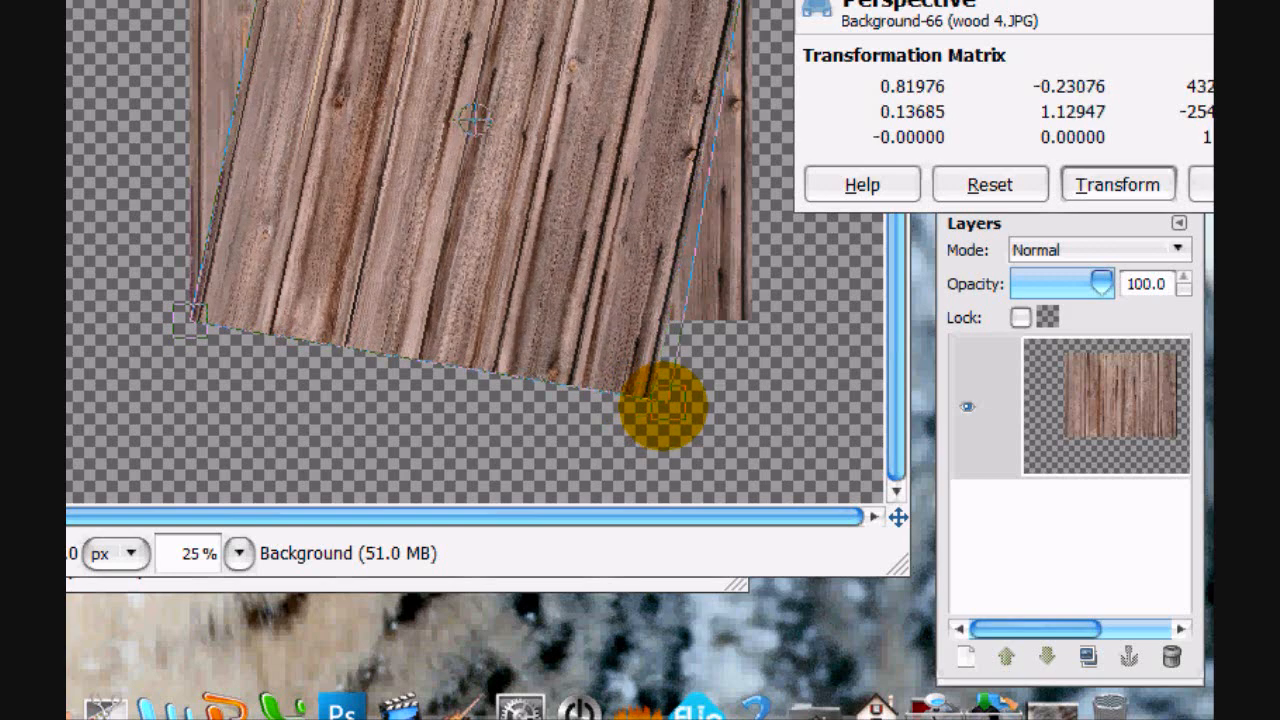
drag(664, 404, 650, 400)
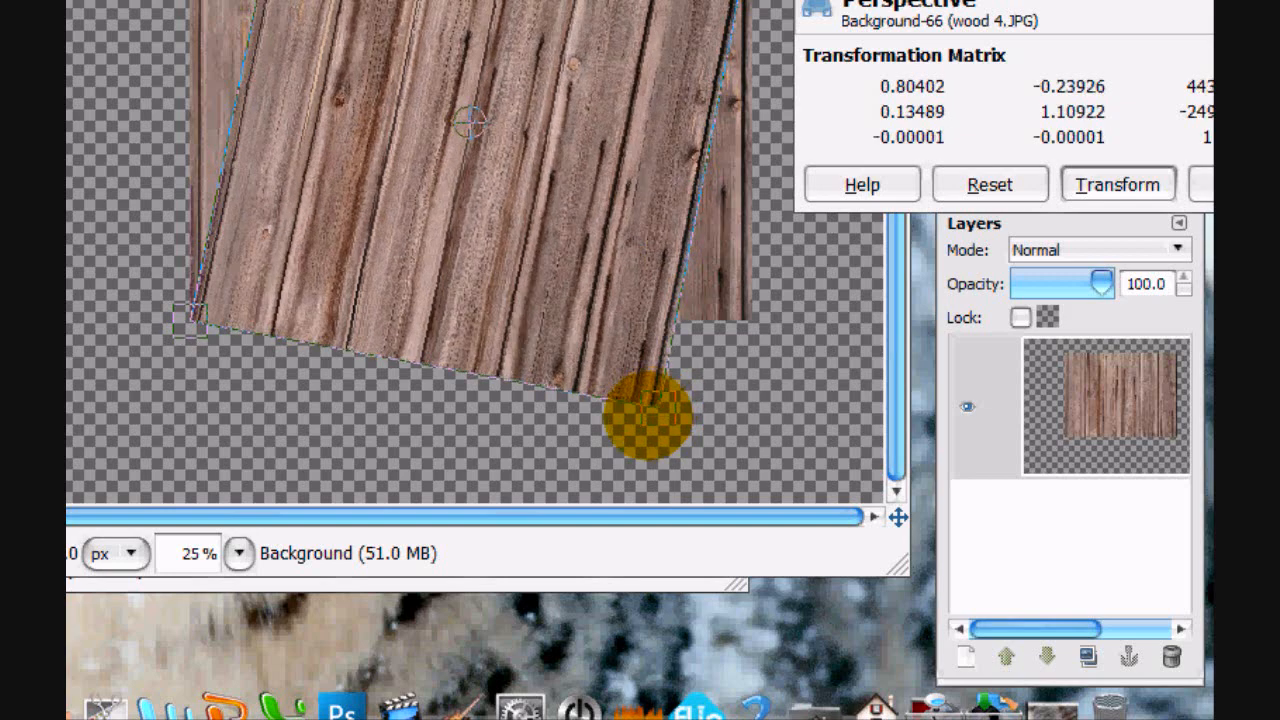
drag(644, 414, 650, 410)
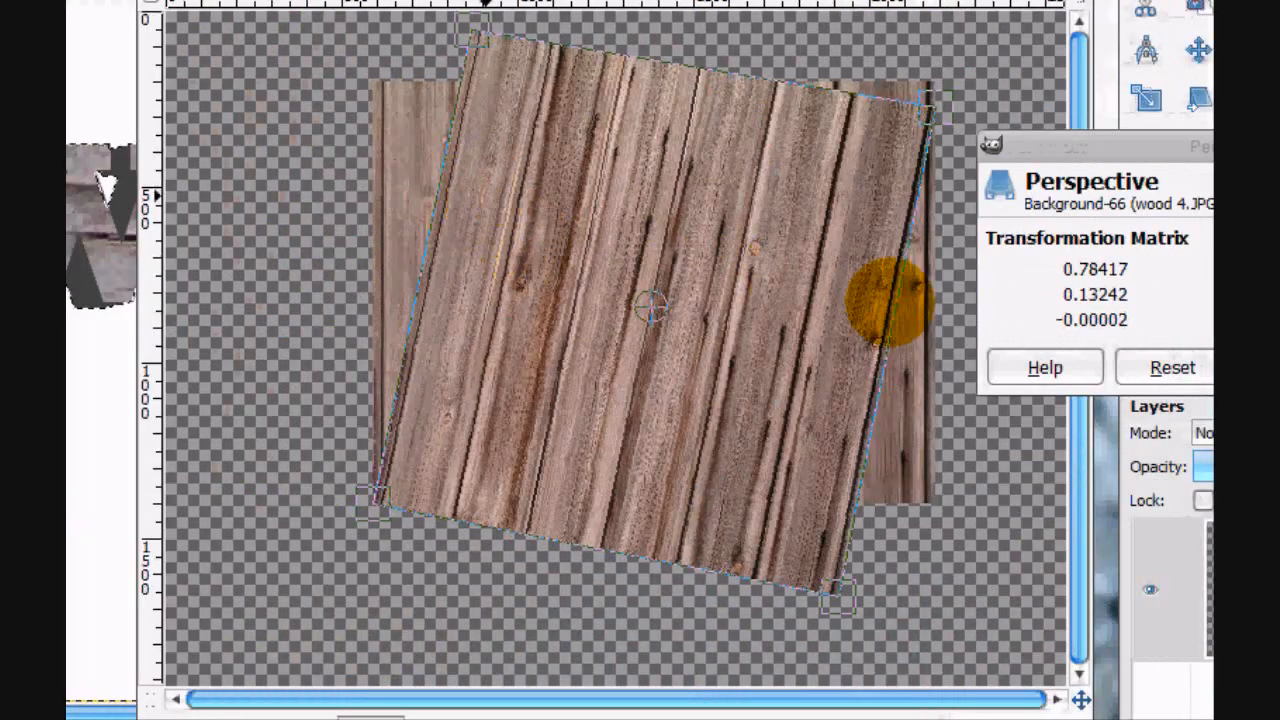
click(1114, 368)
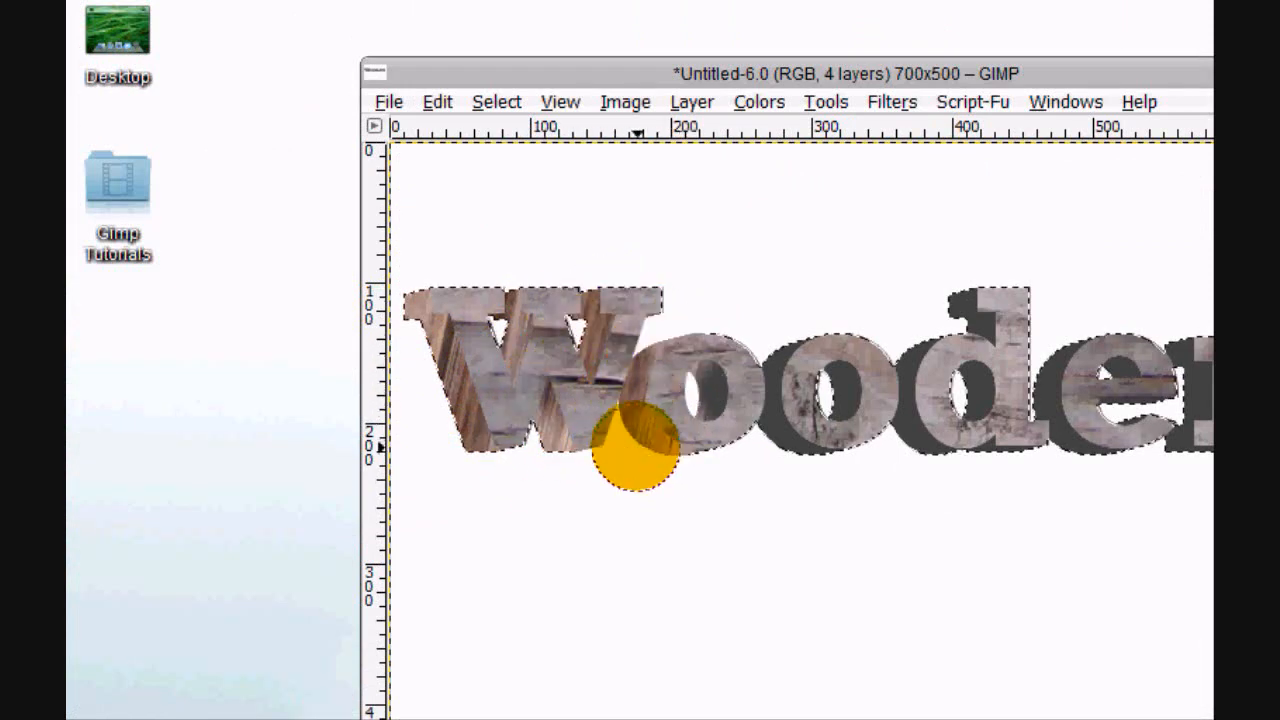
Clone the tilted plank texture over the letters' extruded sides
drag(630, 440, 764, 370)
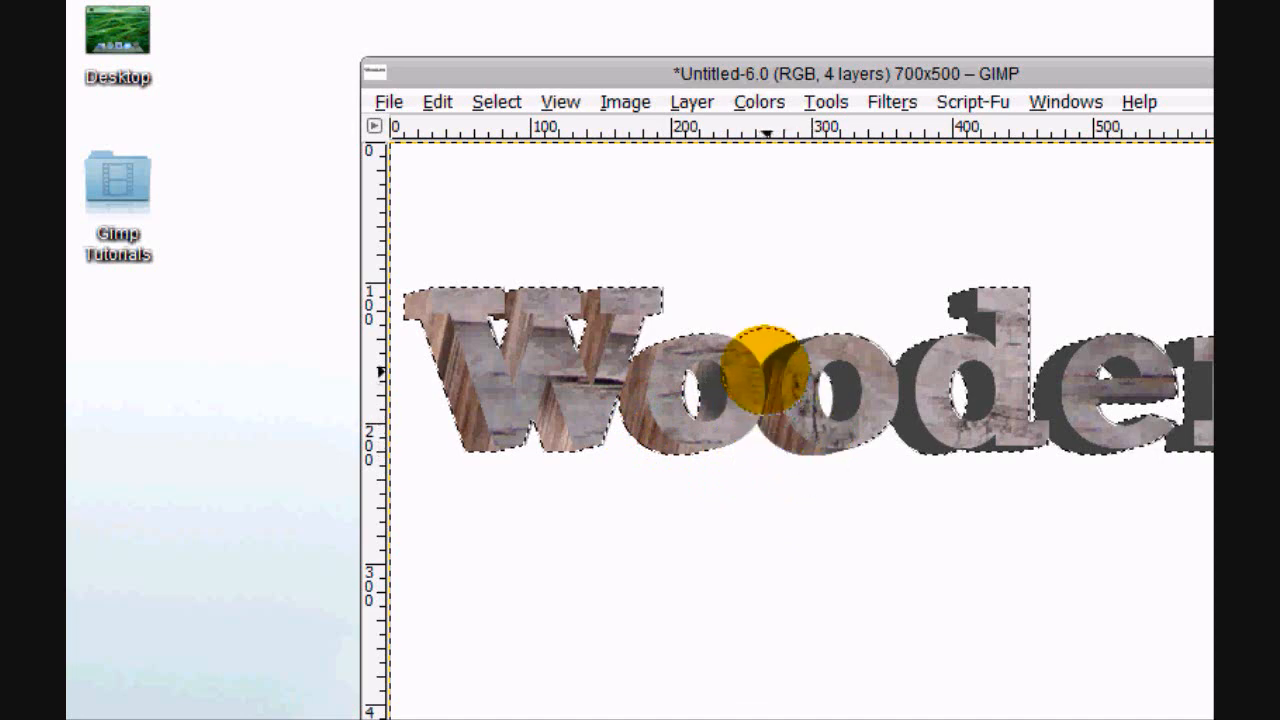